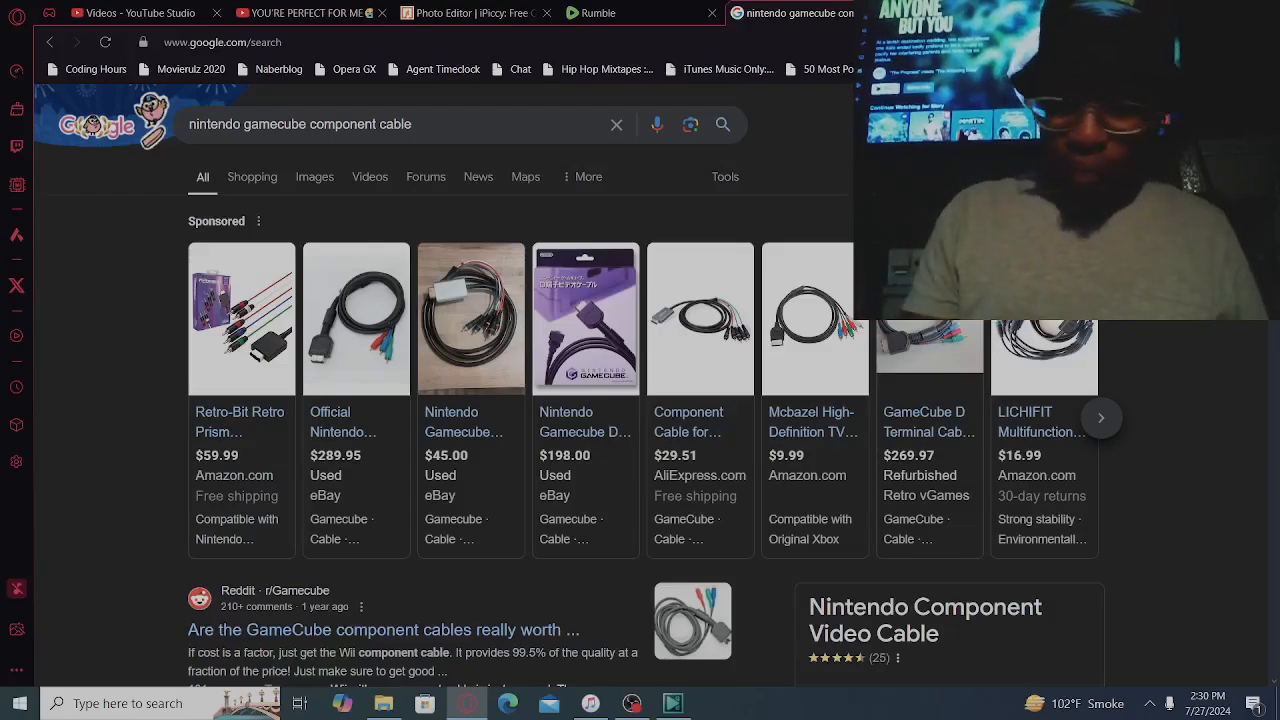
Page the sponsored GameCube cable carousel to its last listings and reach the Reddit result below
scroll("down", 3)
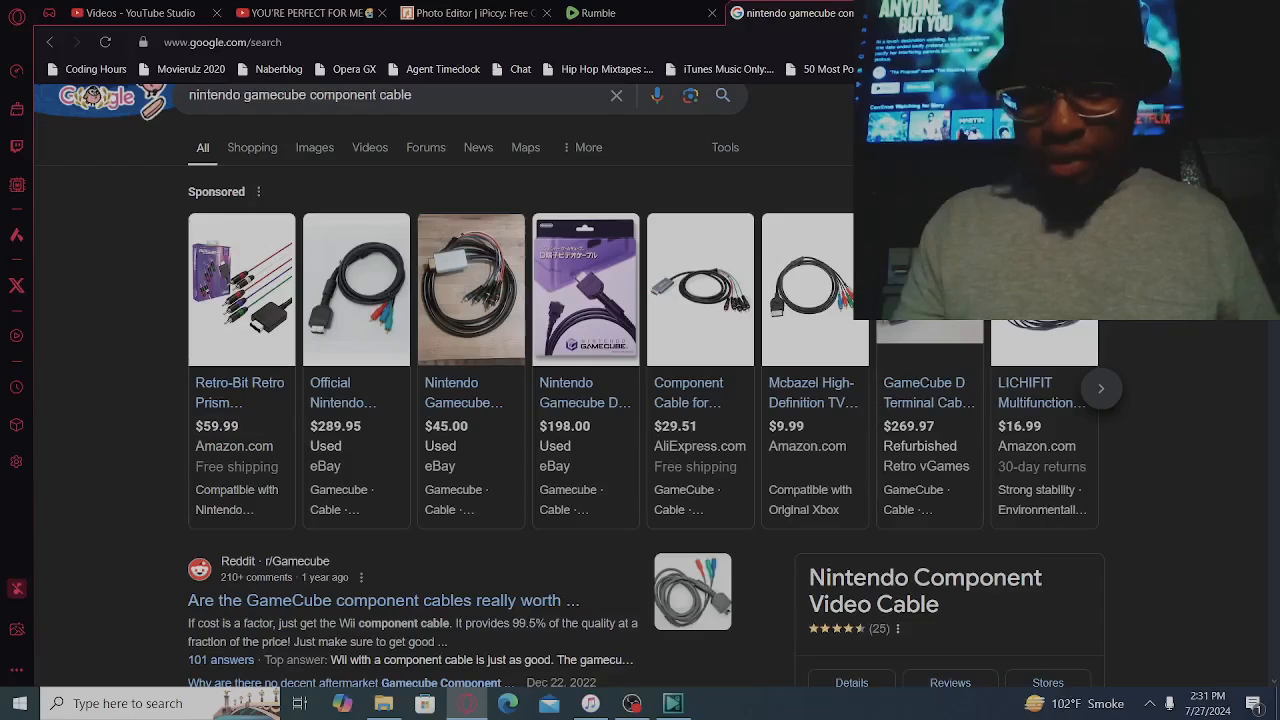
left_click(1100, 388)
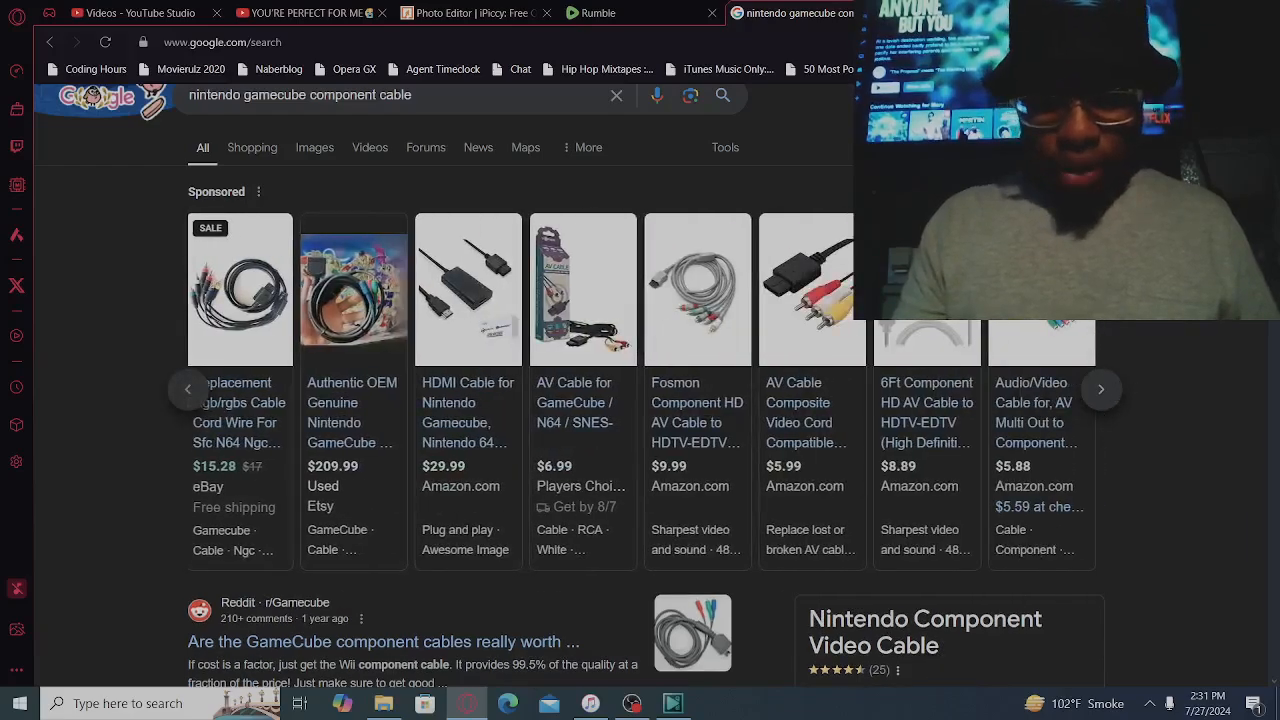
left_click(1100, 388)
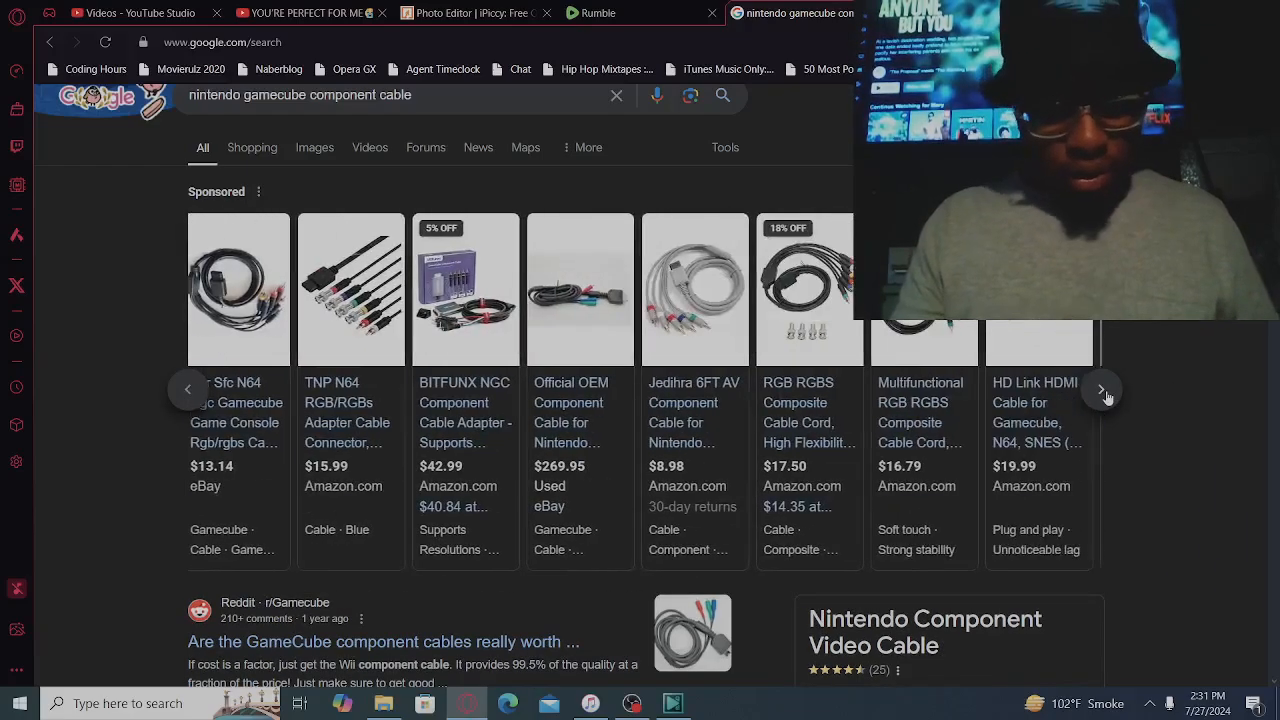
left_click(1100, 388)
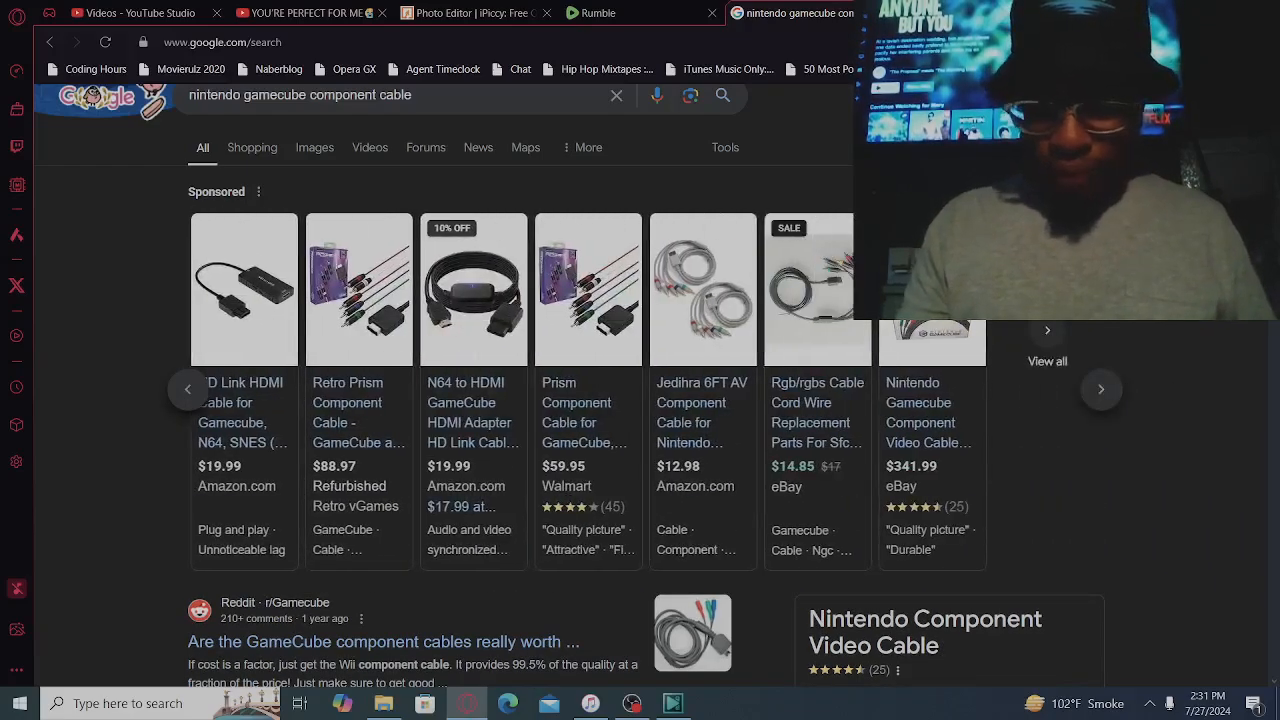
scroll("down", 3)
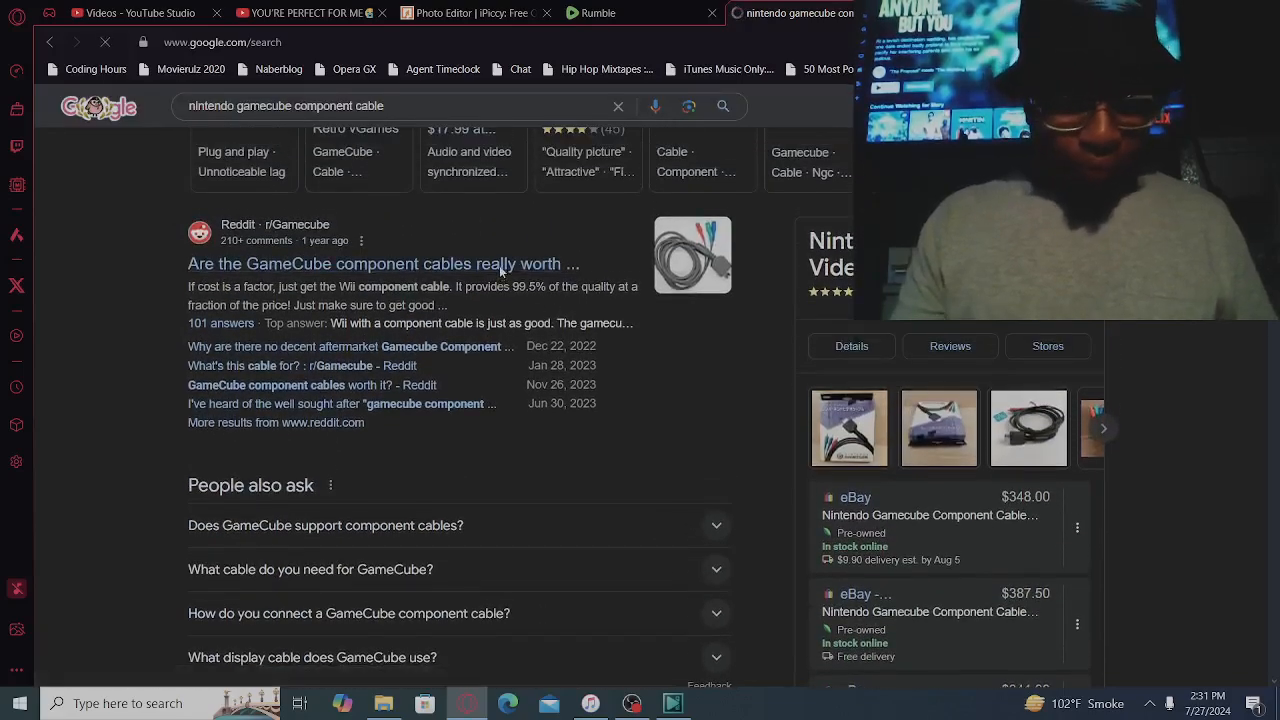
Go into the r/Gamecube thread on component cables and read the first comments
left_click(384, 264)
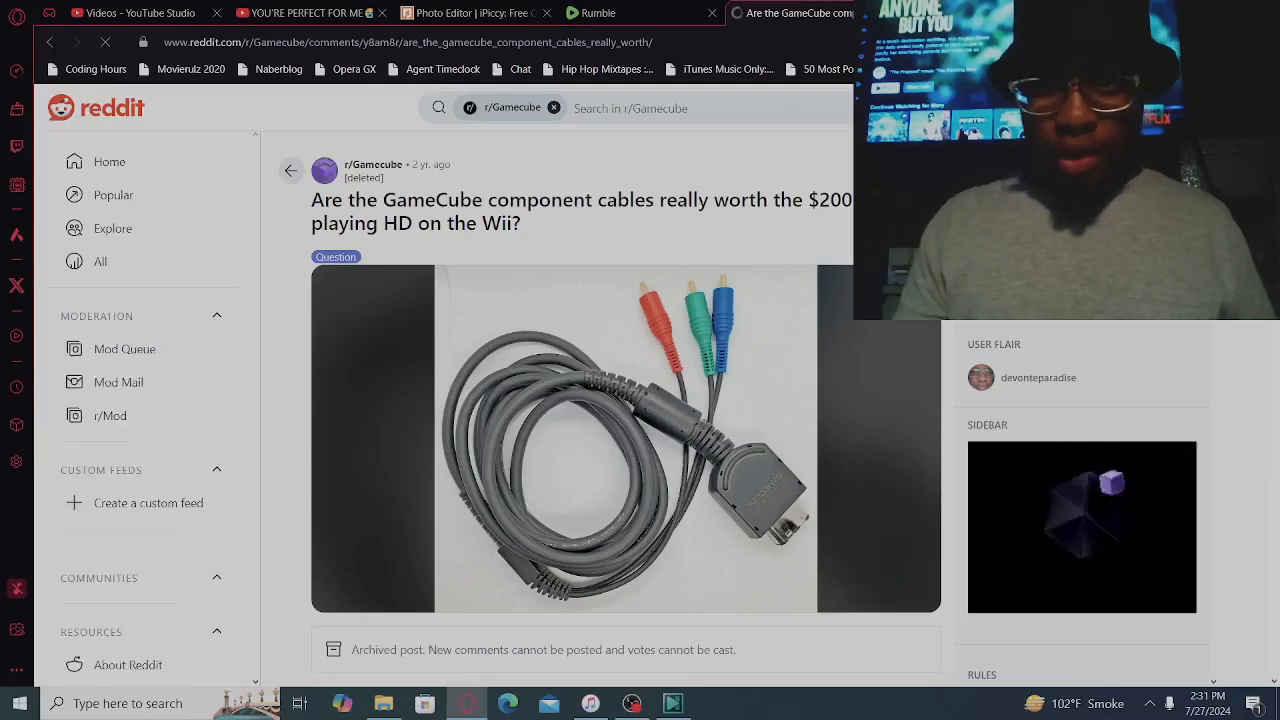
scroll("down", 3)
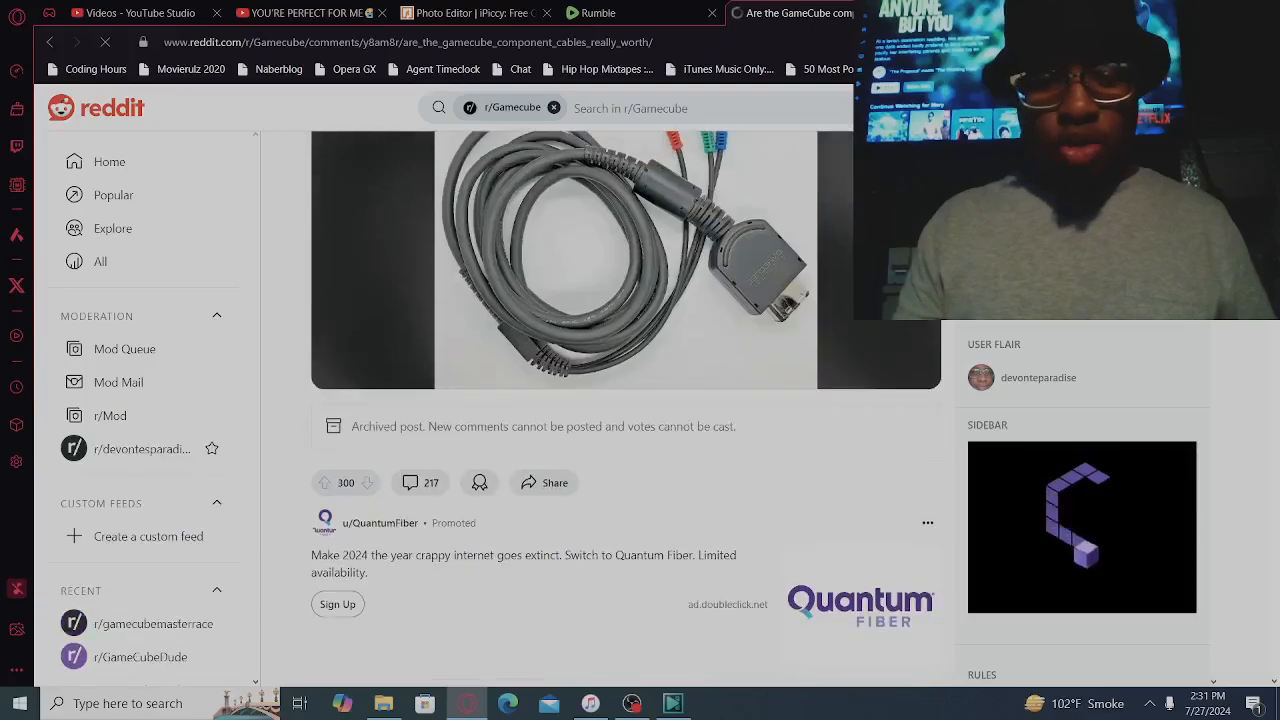
scroll("down", 3)
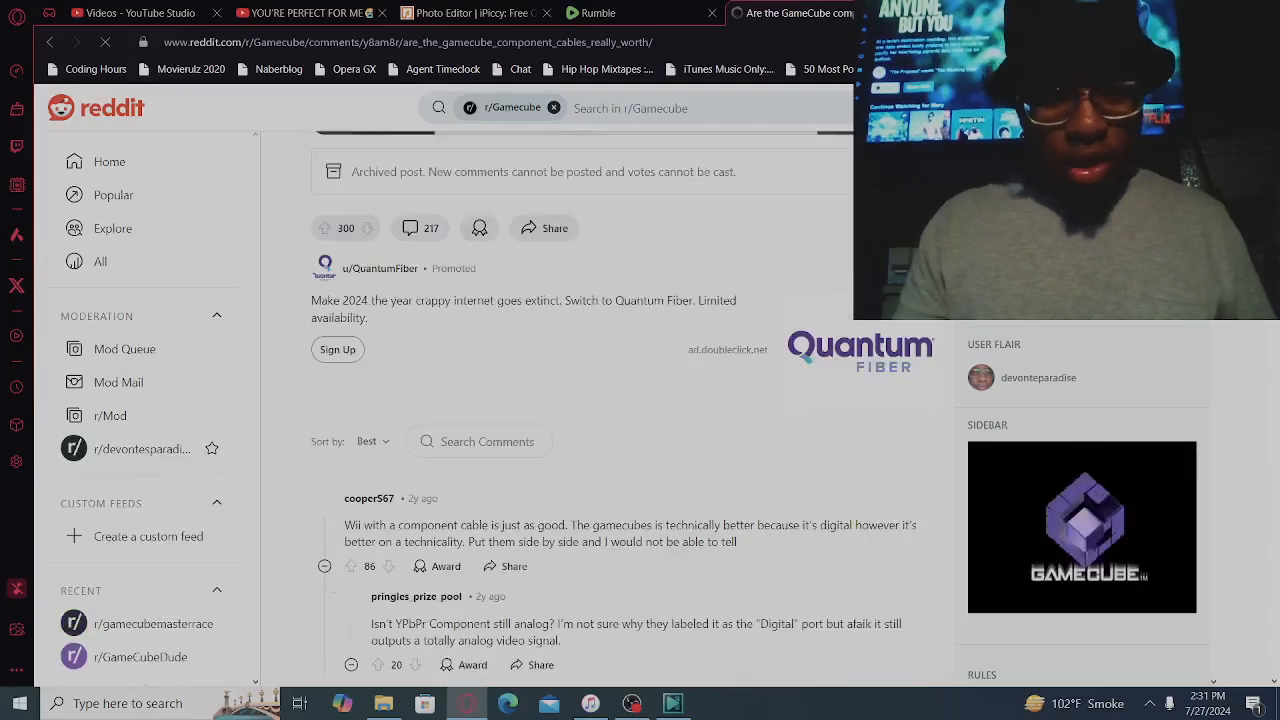
scroll("down", 3)
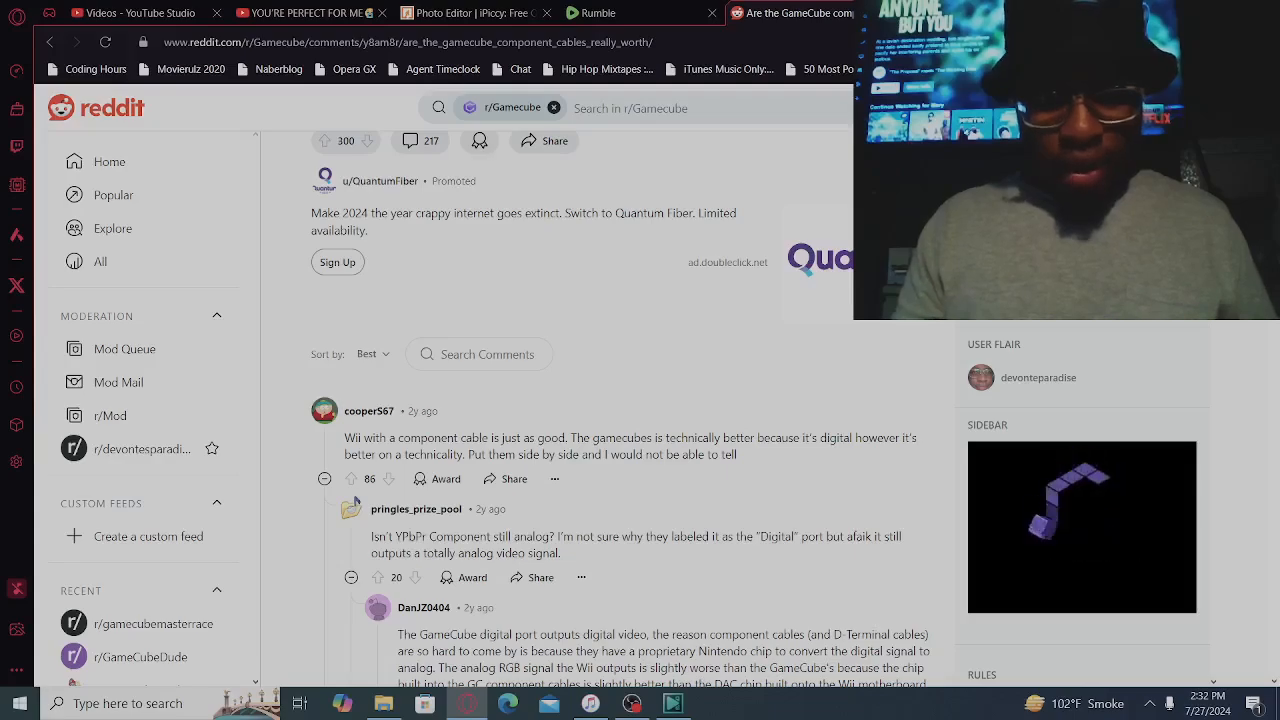
scroll("down", 3)
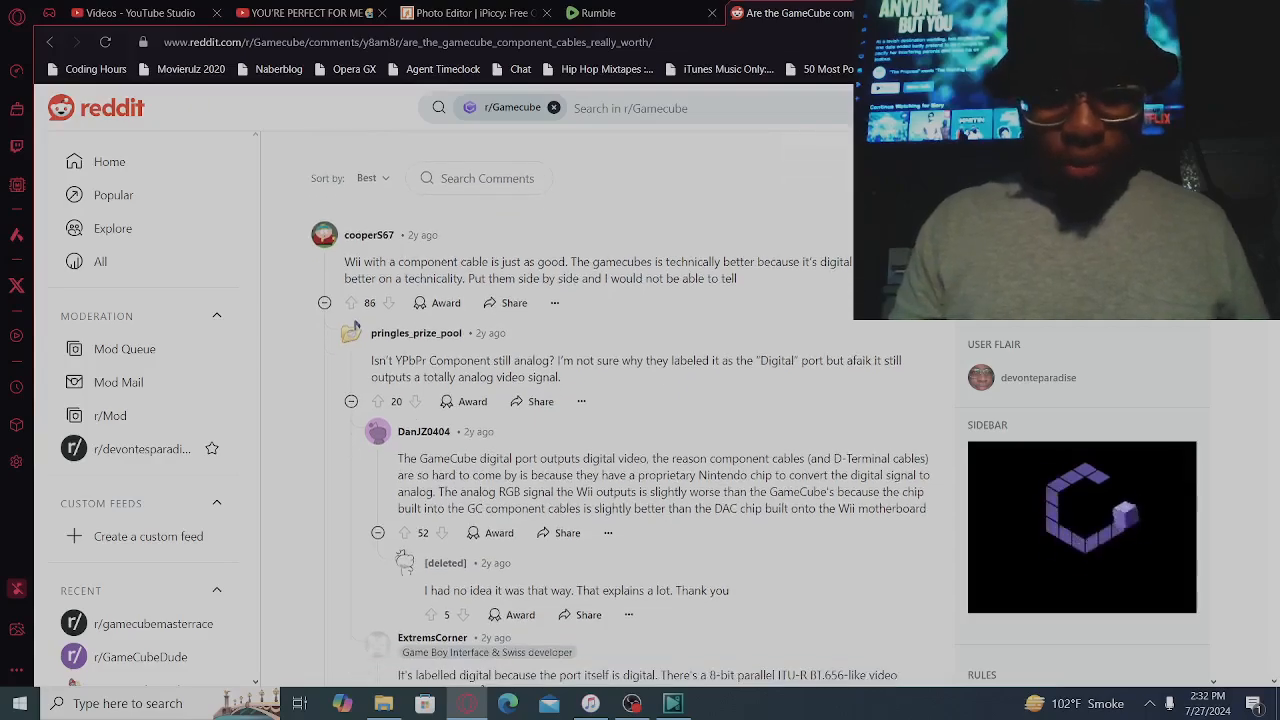
Continue through the later comments, rechecking one passage, before returning to Google results
scroll("down", 3)
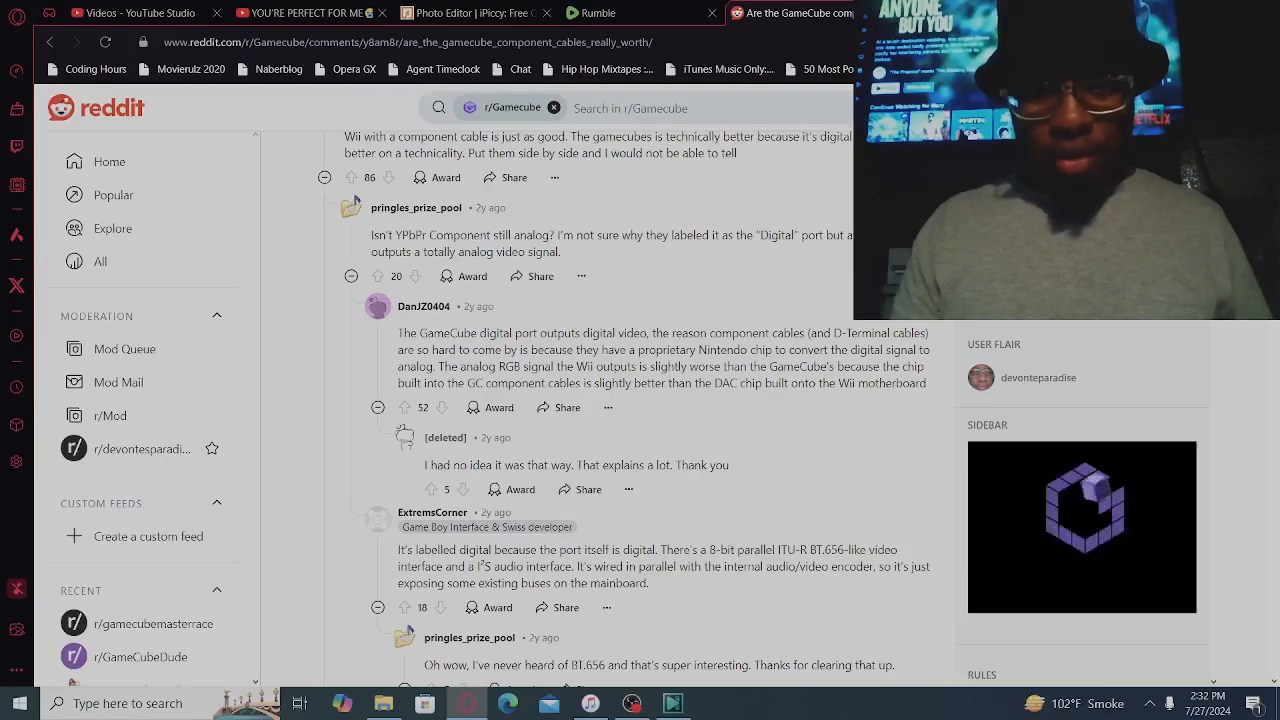
scroll("down", 3)
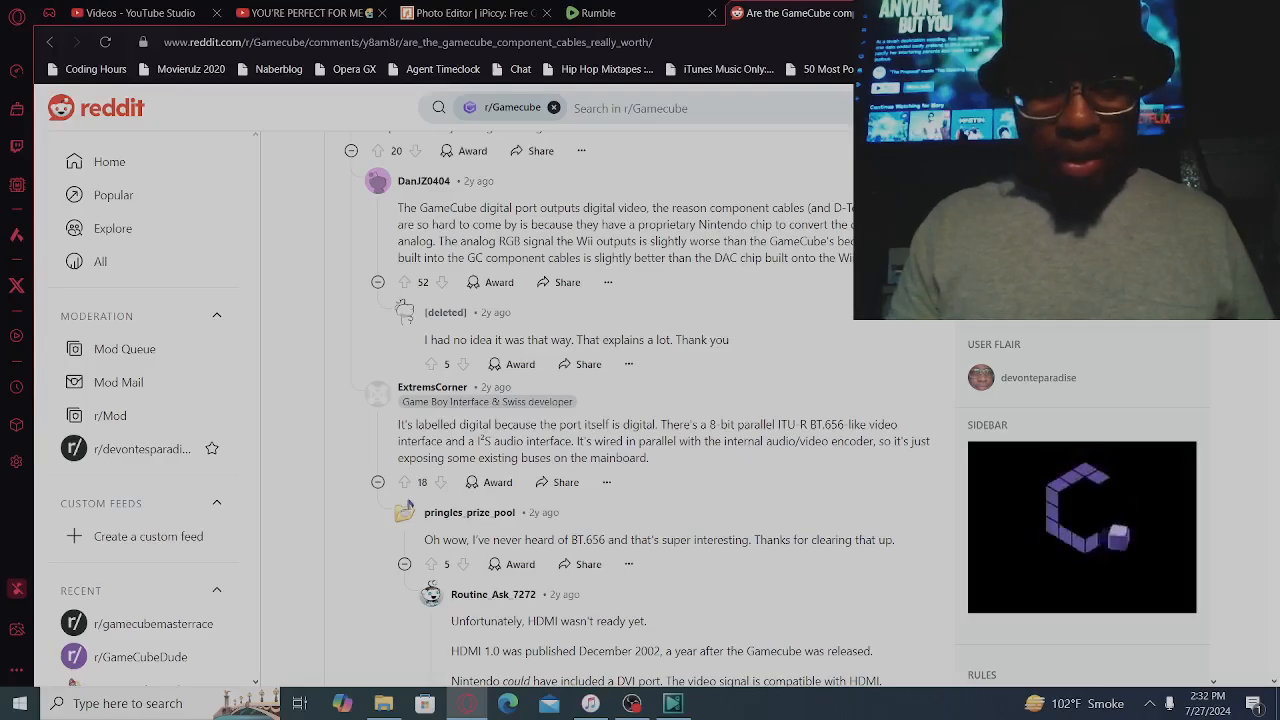
scroll("up", 3)
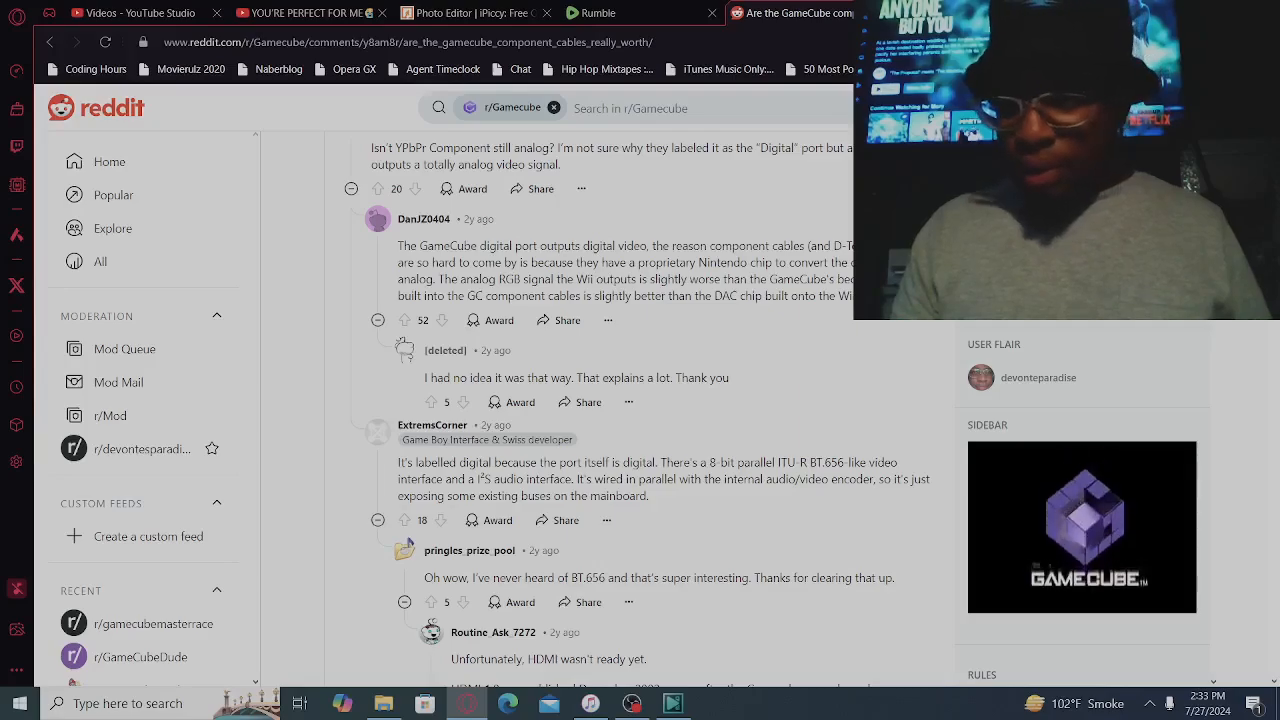
scroll("down", 3)
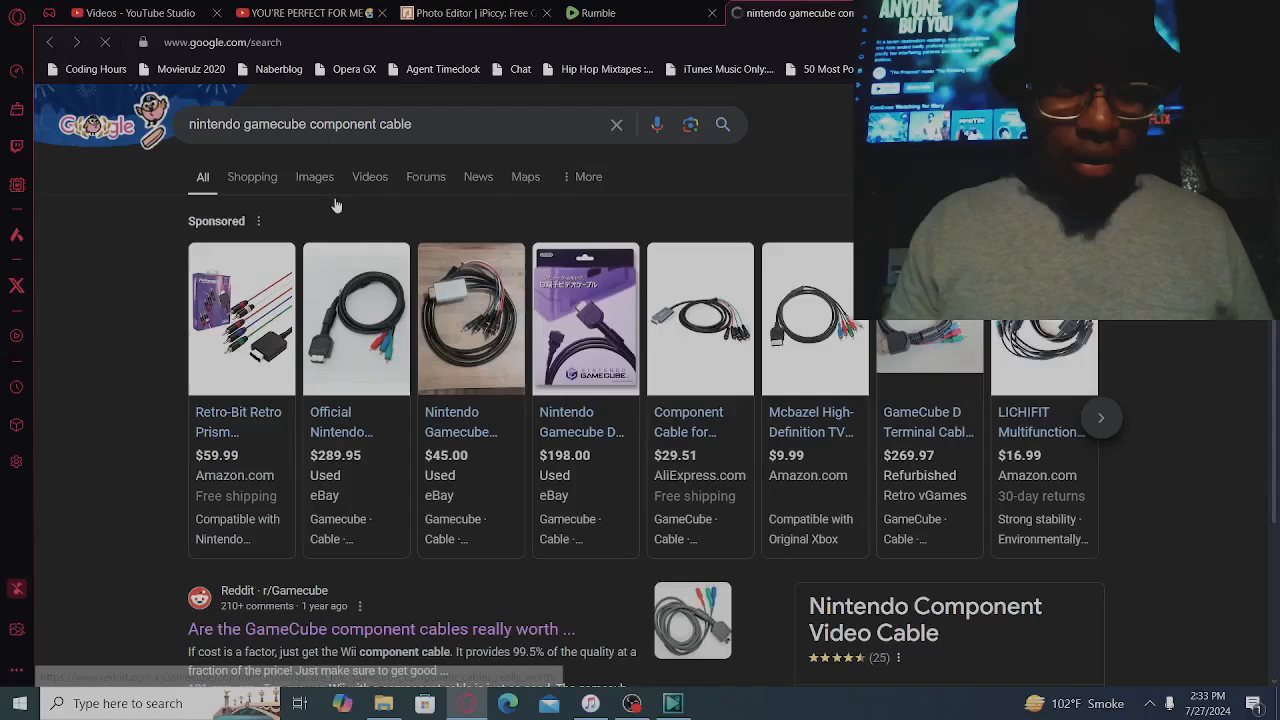
Review the remaining organic results and move the search over to the Shopping tab
scroll("down", 3)
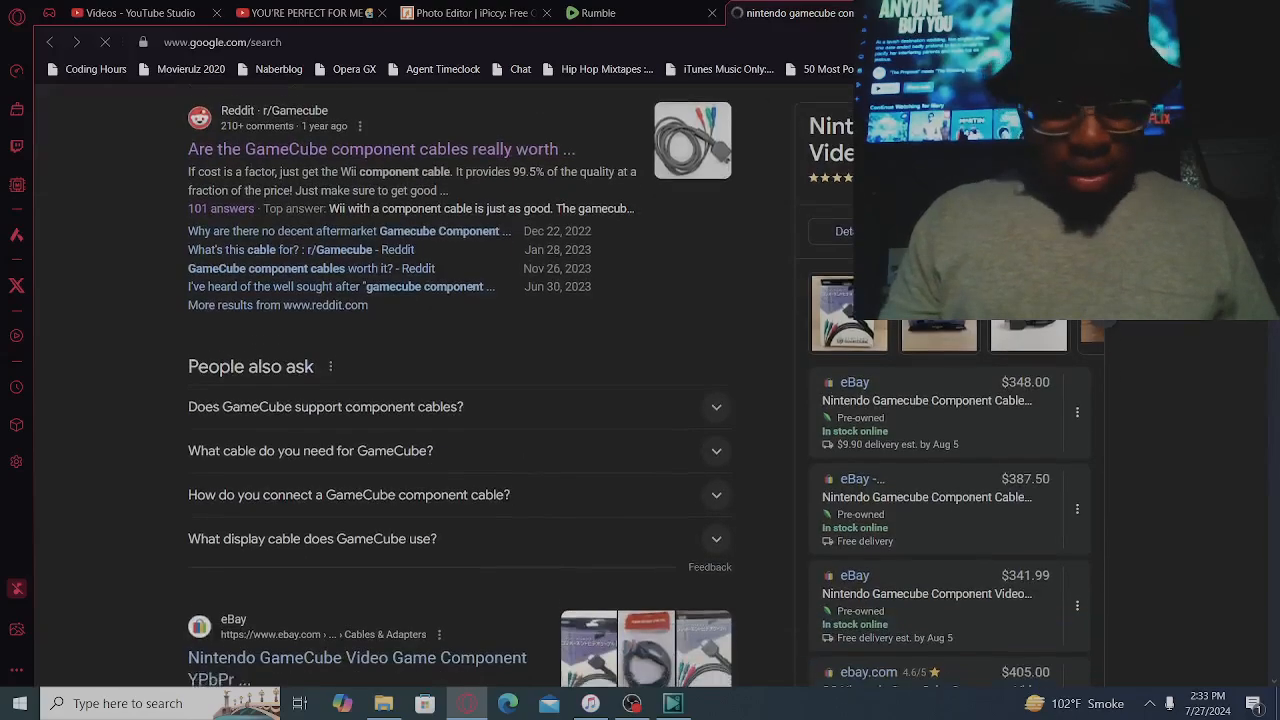
scroll("down", 3)
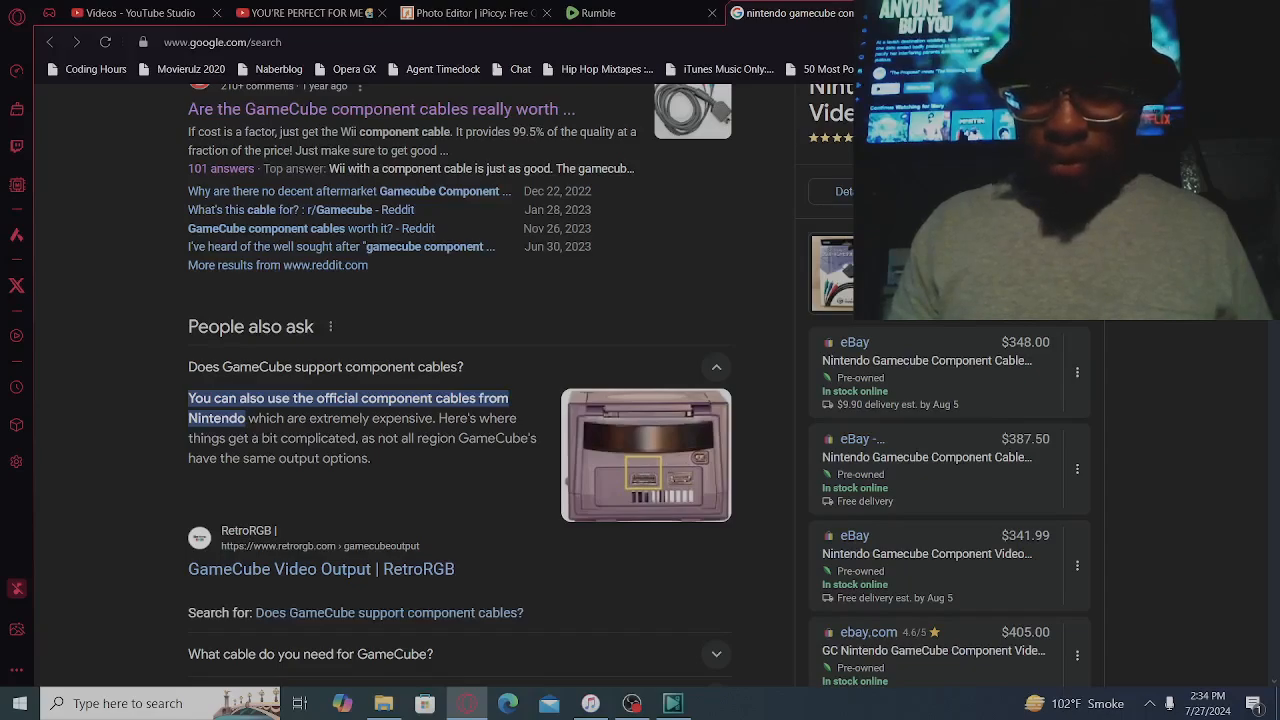
scroll("down", 3)
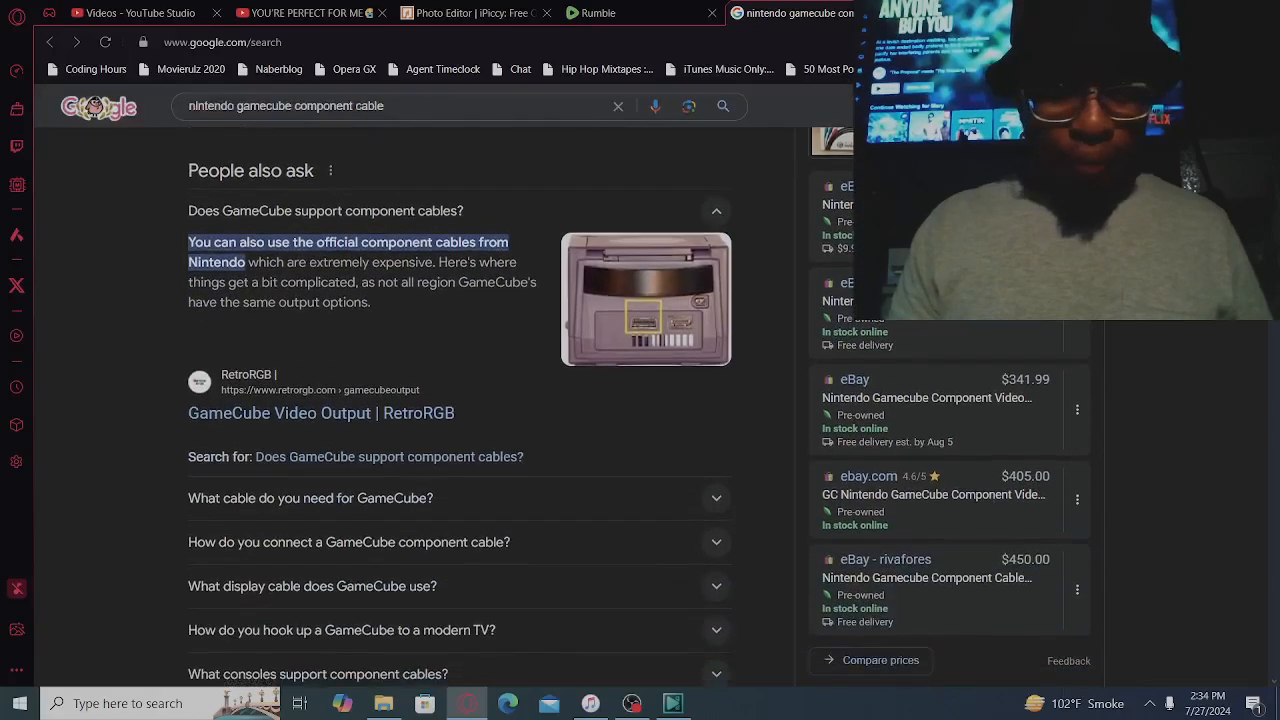
scroll("down", 3)
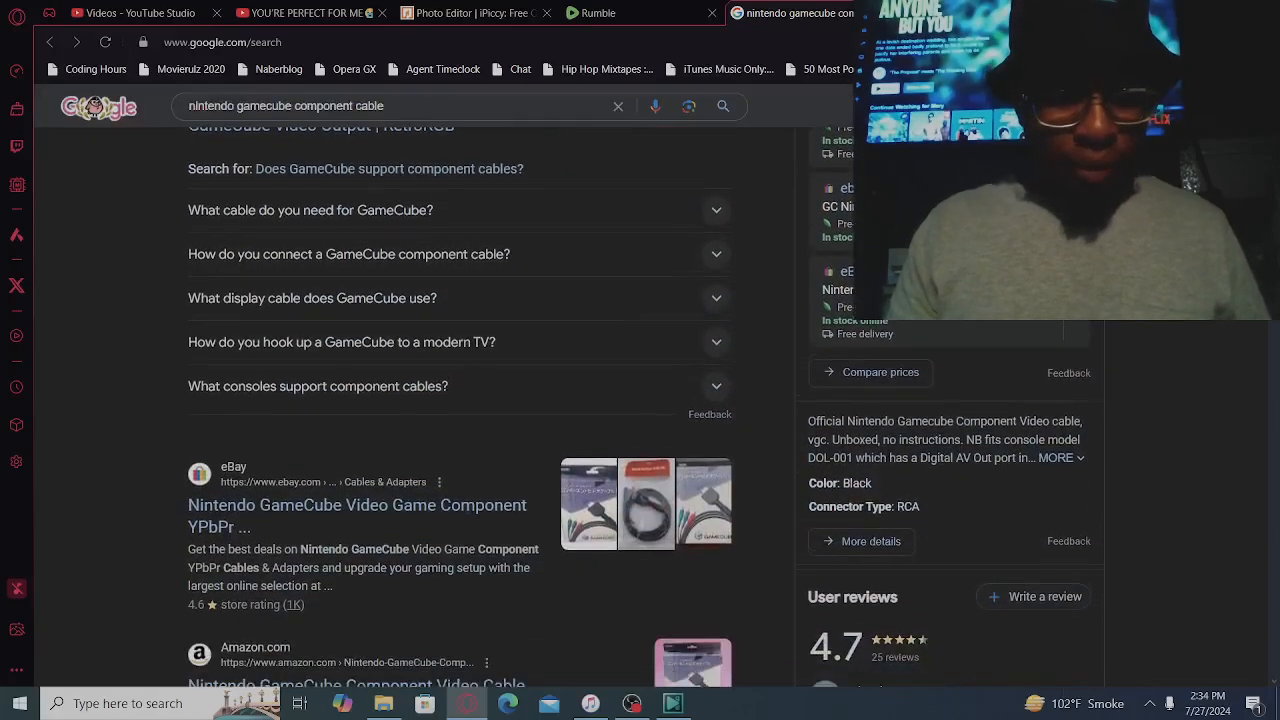
scroll("down", 3)
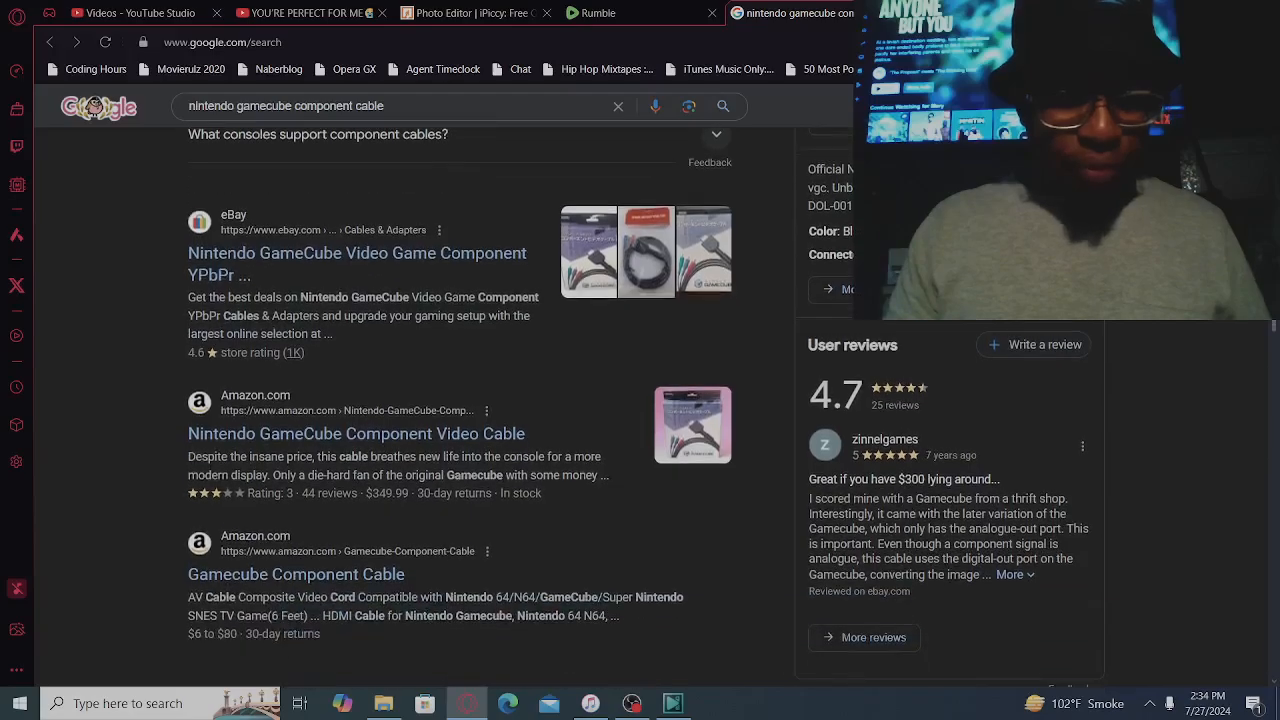
scroll("down", 3)
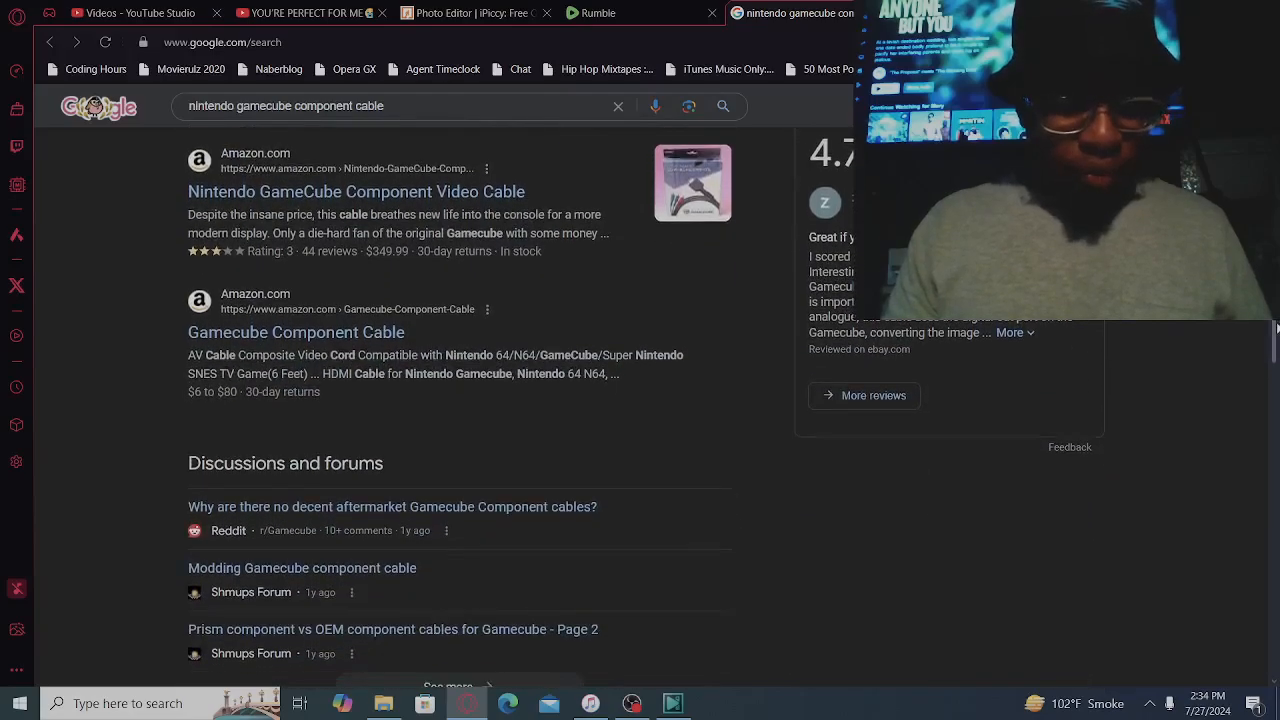
scroll("up", 3)
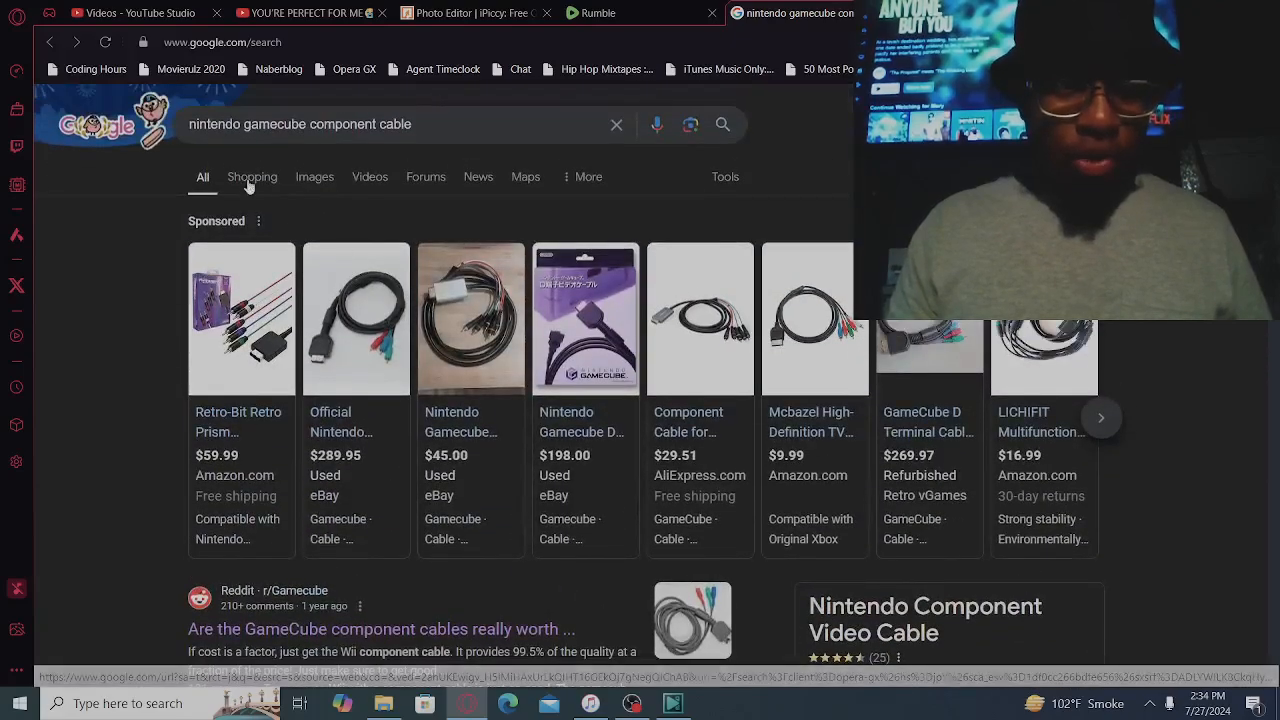
left_click(252, 176)
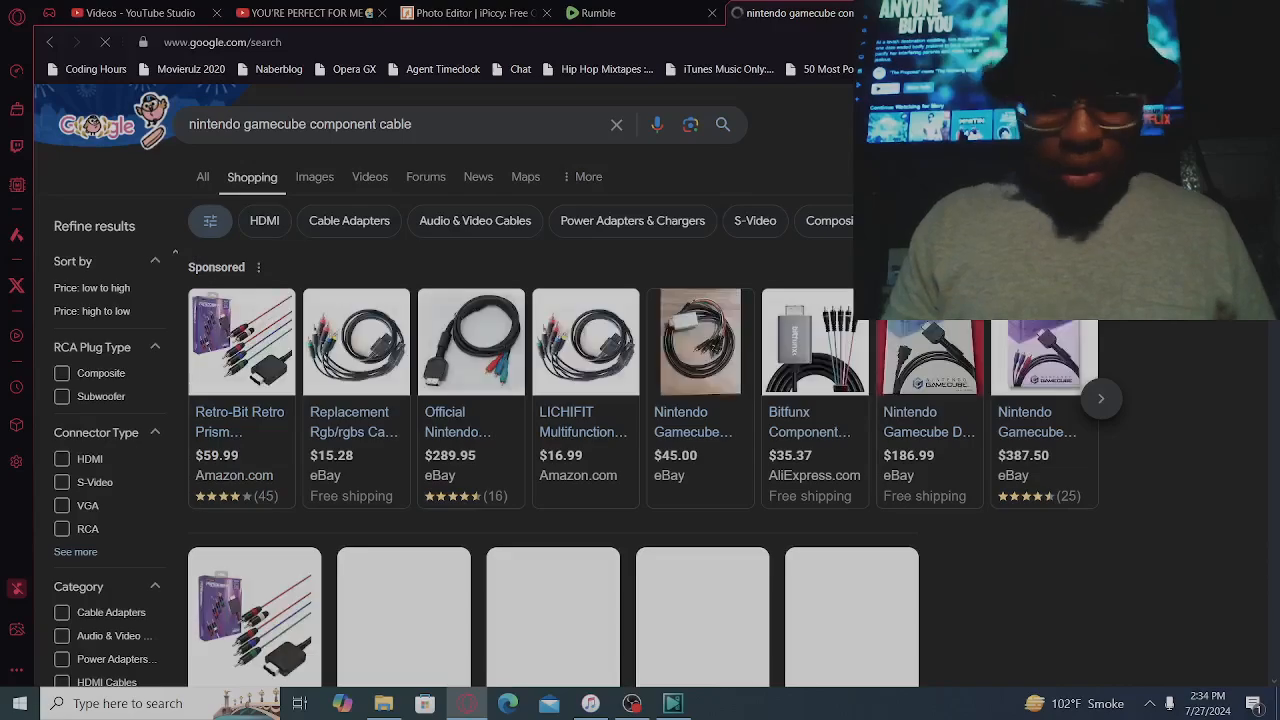
Look through the Shopping cable listings, then move to Images results for the query
scroll("down", 3)
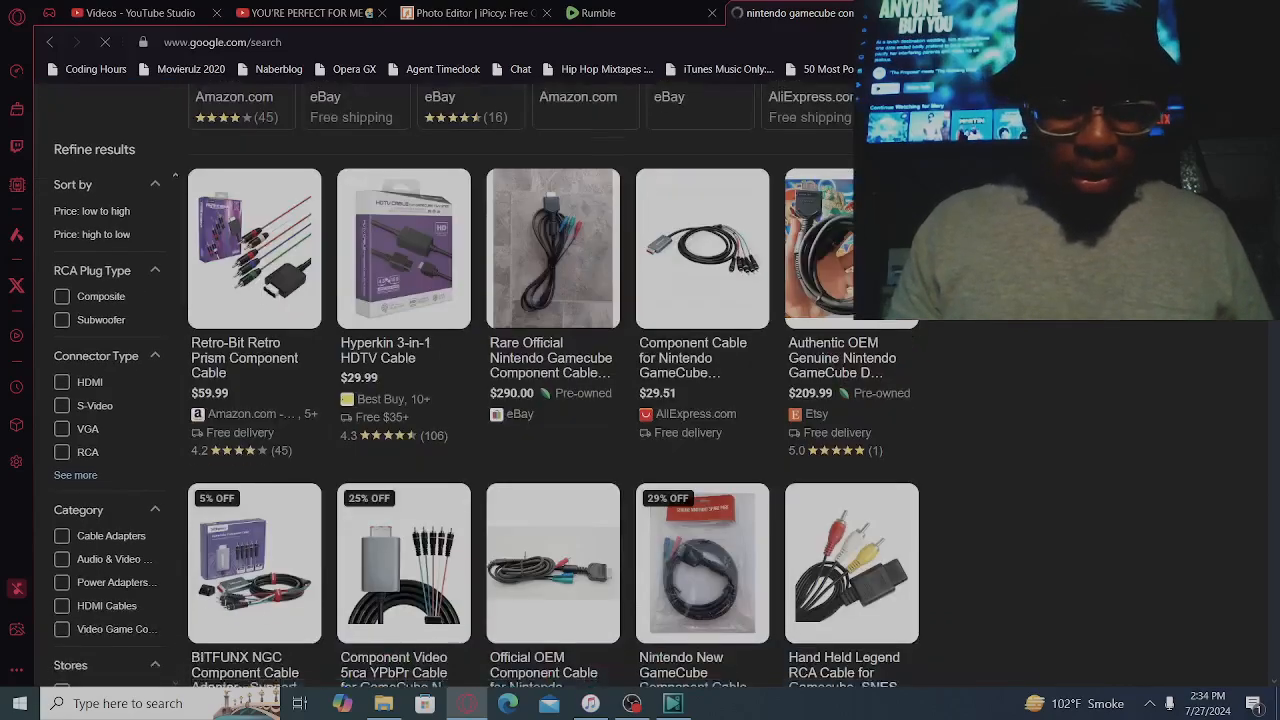
scroll("down", 3)
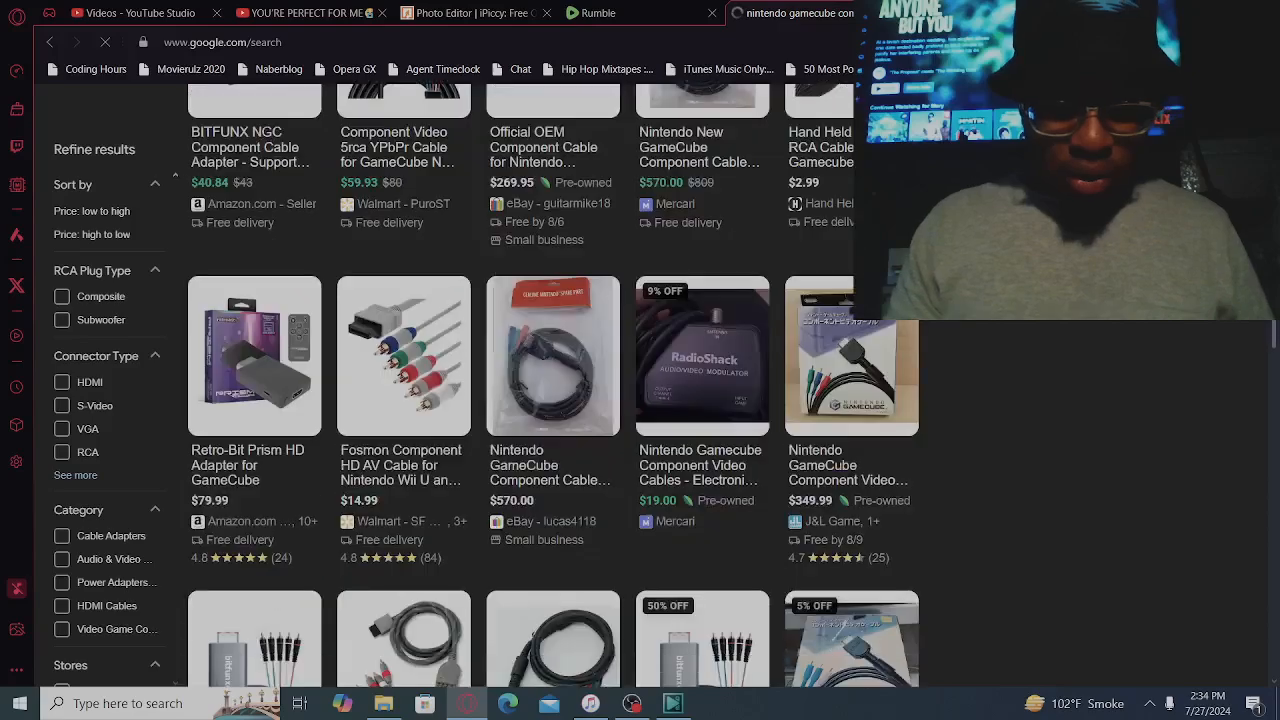
scroll("down", 3)
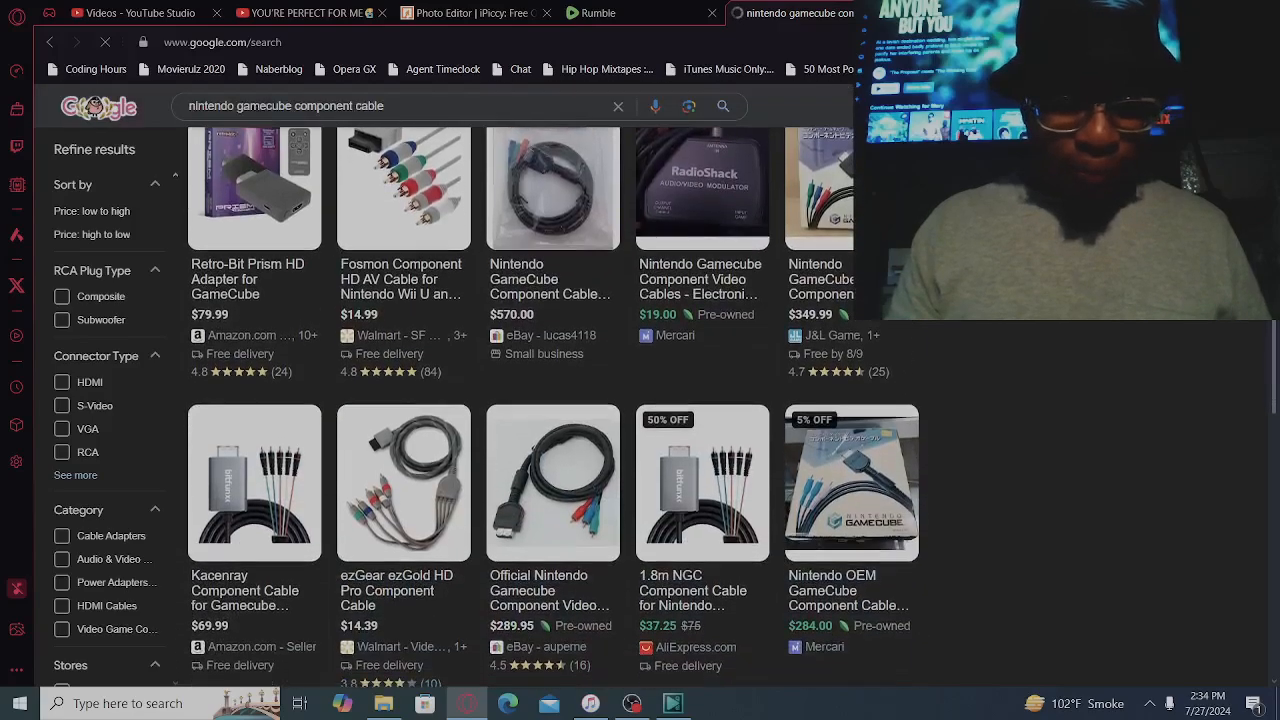
scroll("down", 3)
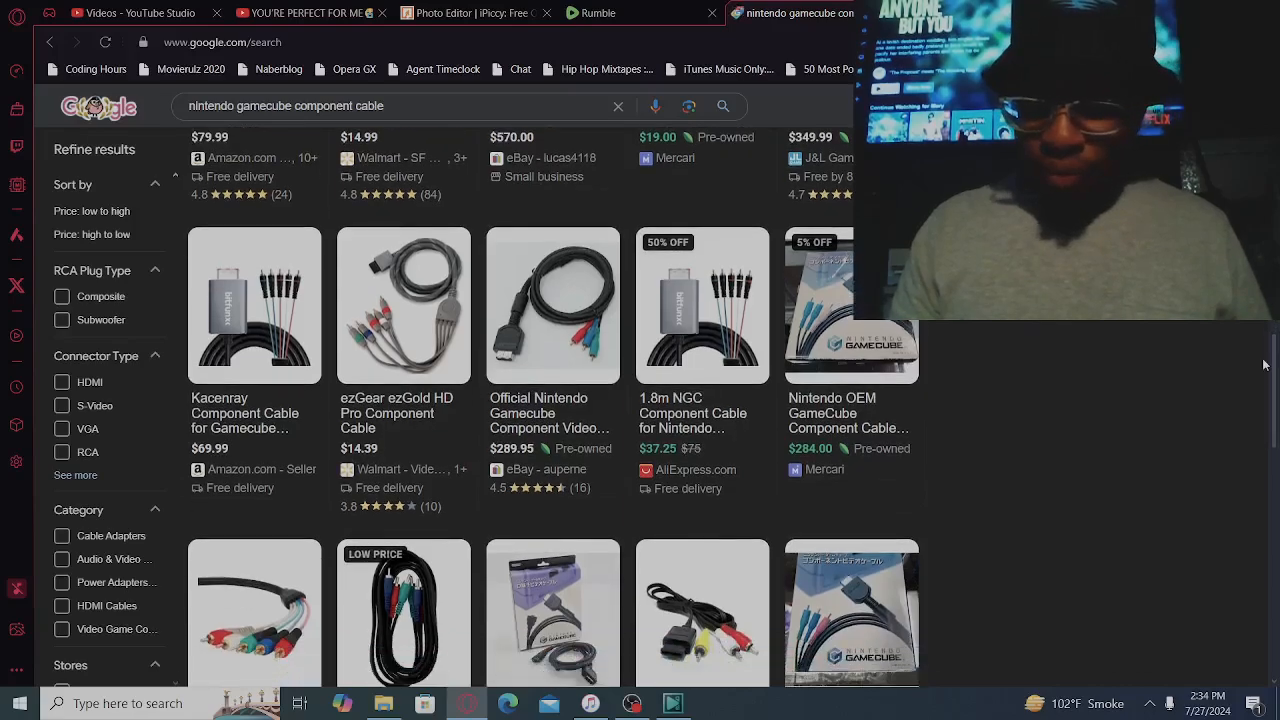
scroll("down", 3)
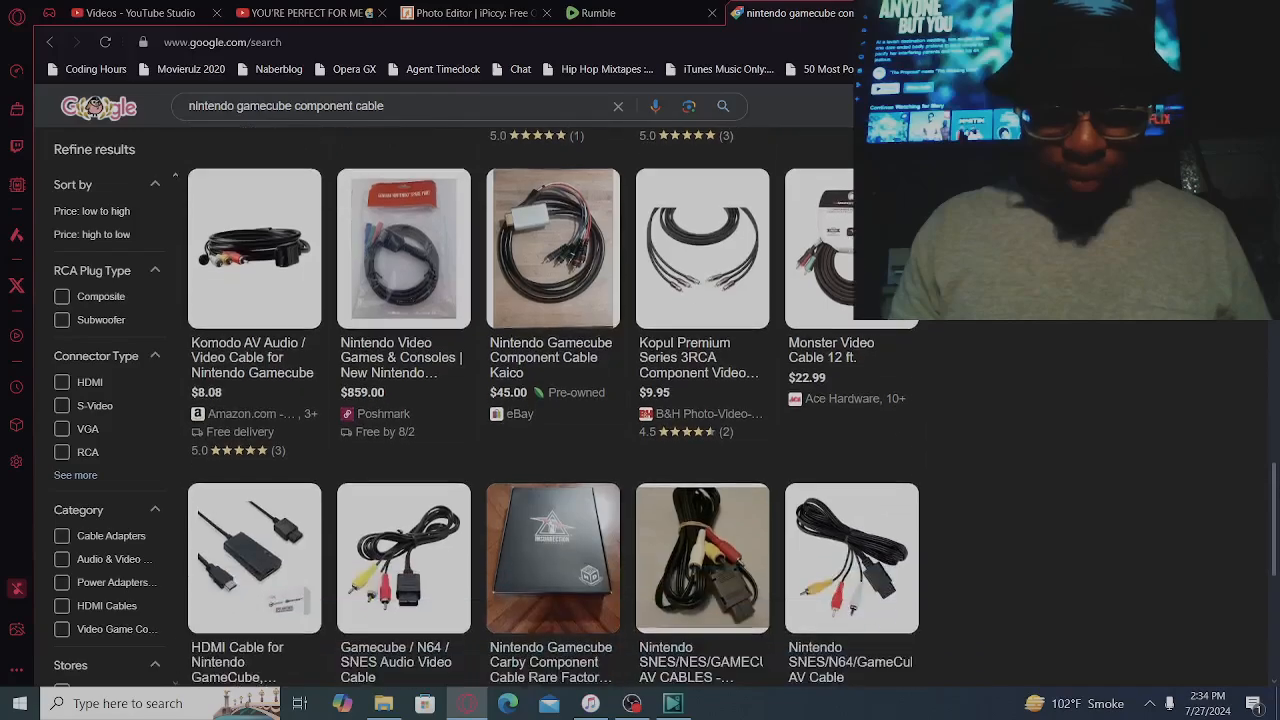
scroll("down", 3)
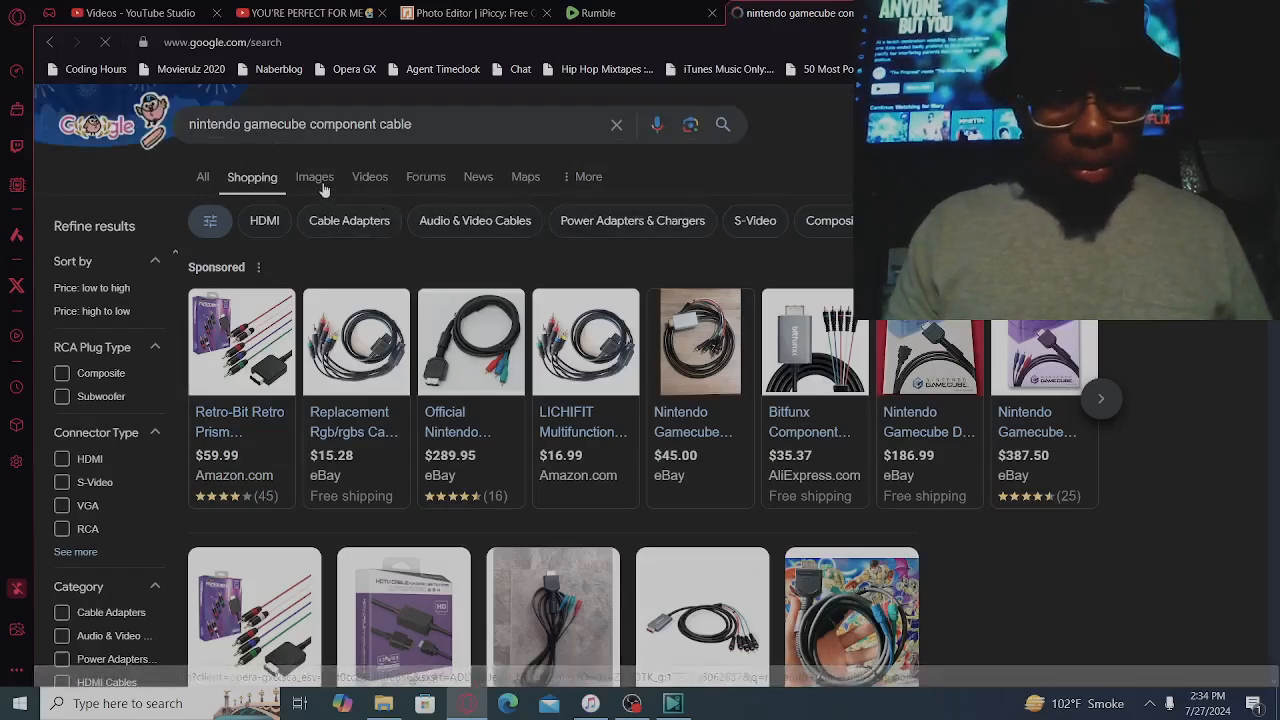
left_click(314, 176)
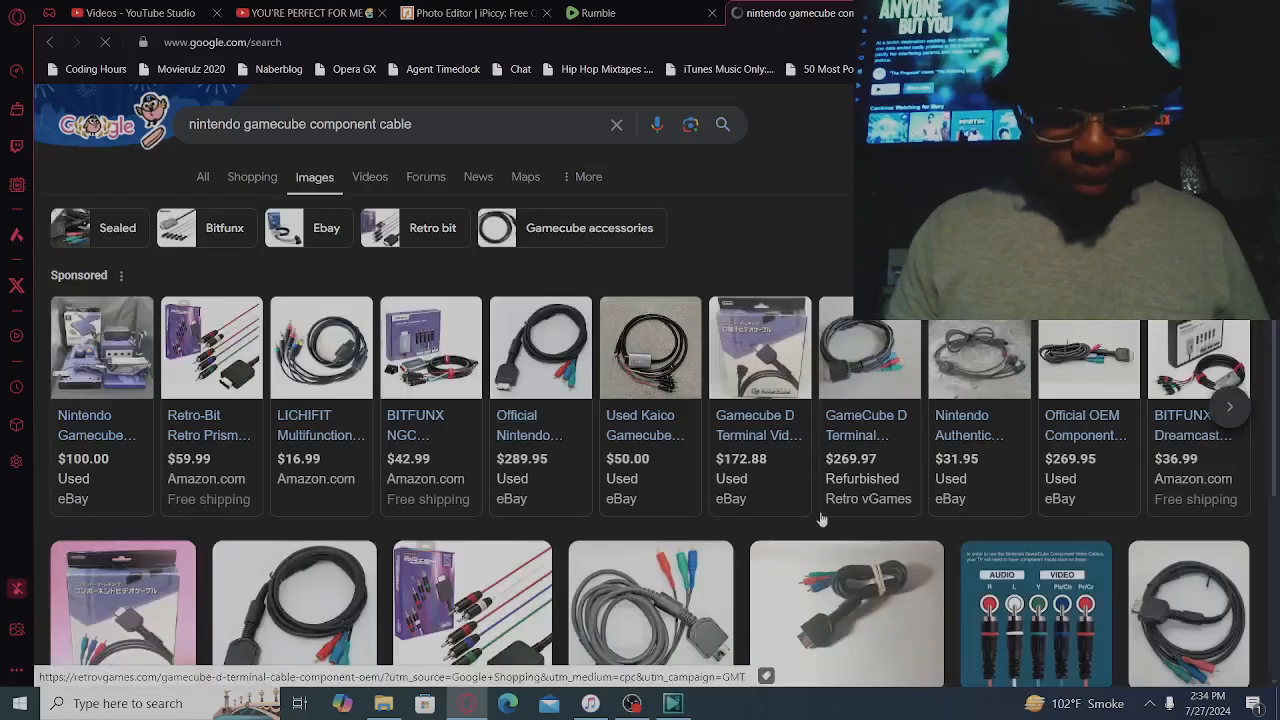
scroll("down", 3)
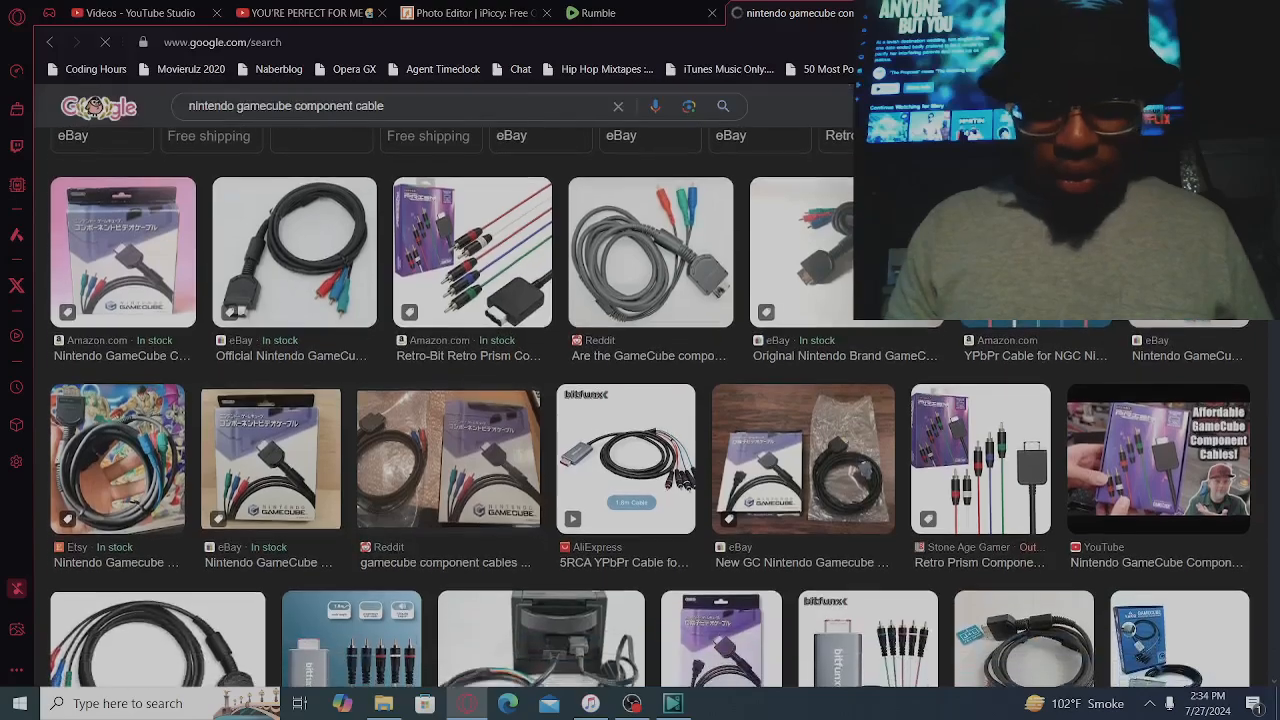
scroll("down", 3)
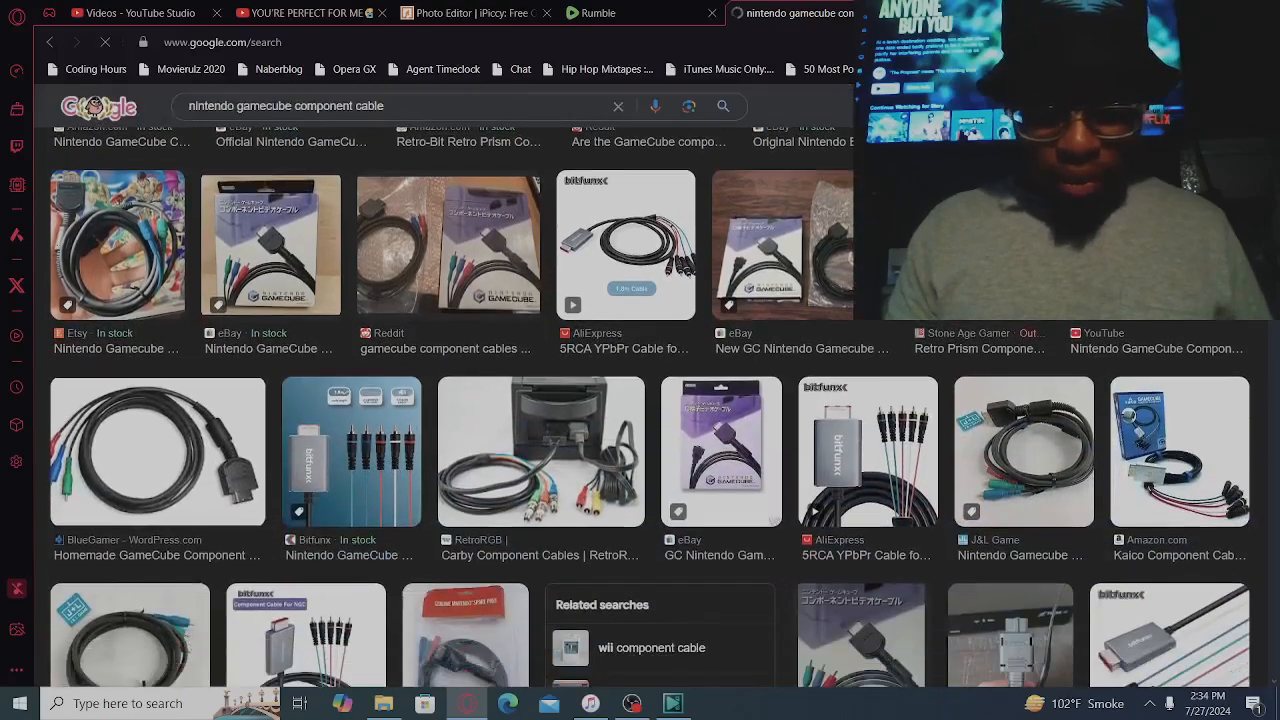
scroll("up", 3)
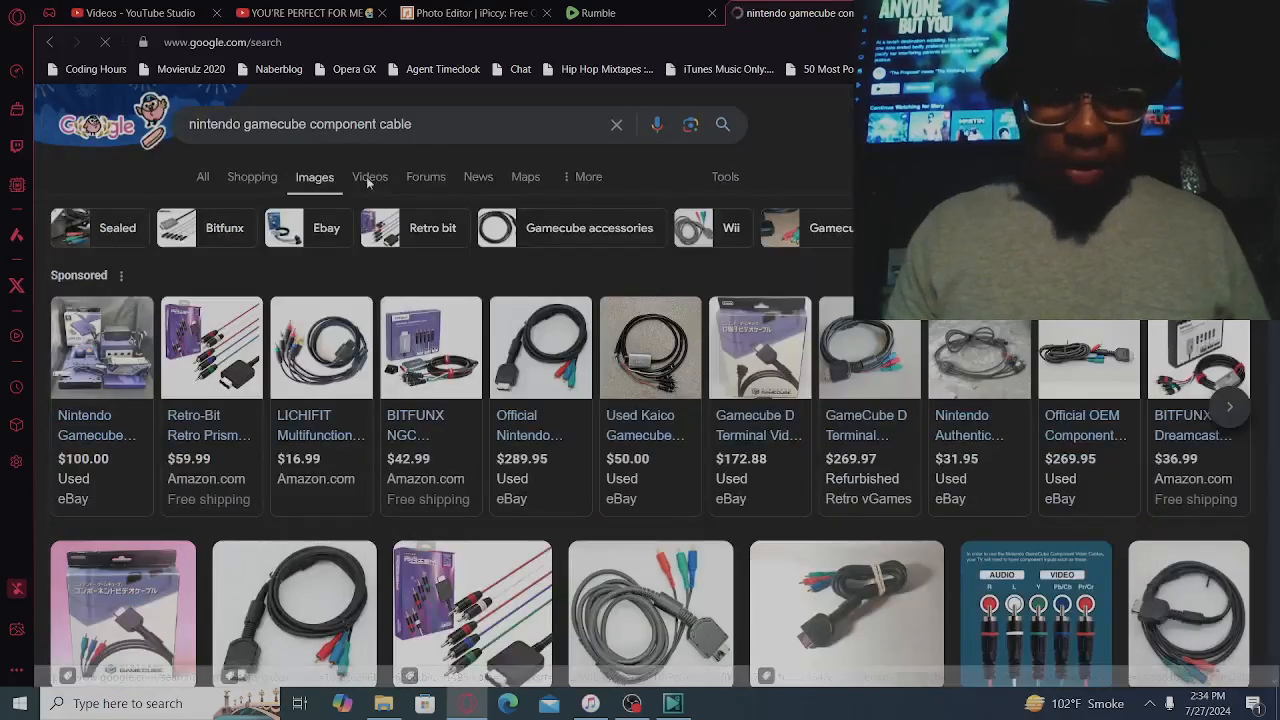
From Videos results, watch the Madlittlepixel affordable cable review past its ad and come back
left_click(368, 176)
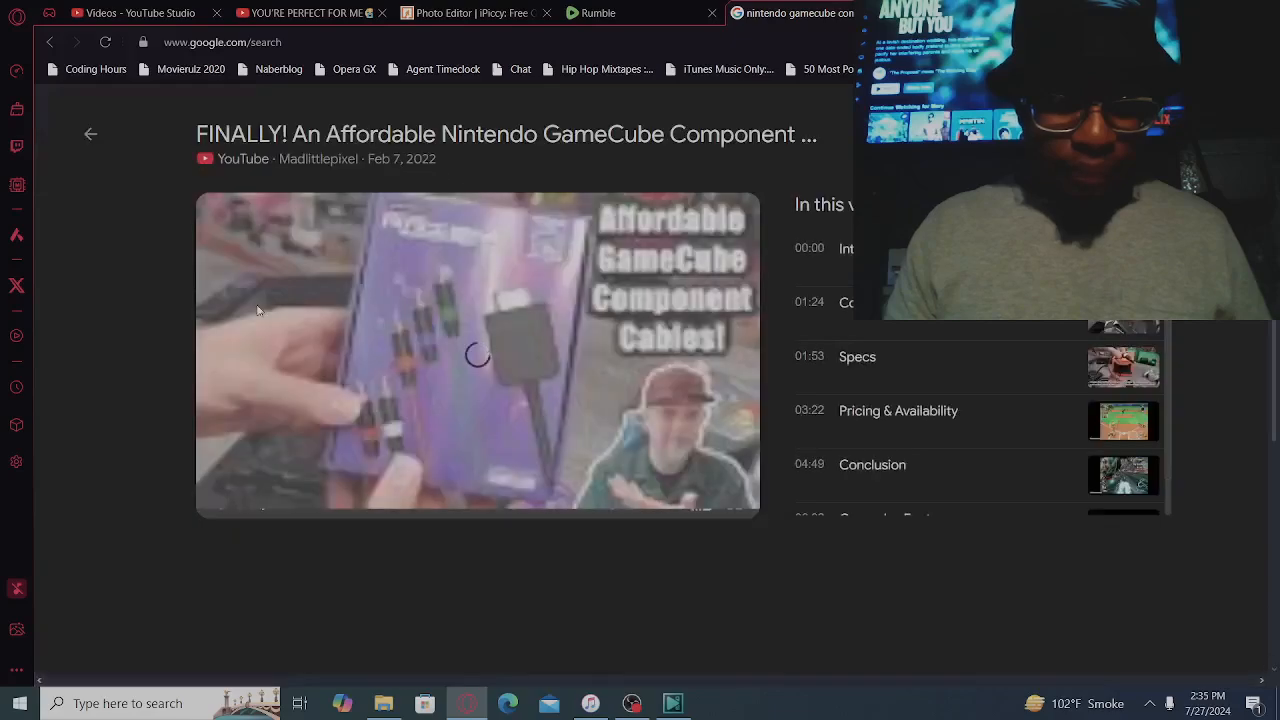
scroll("down", 3)
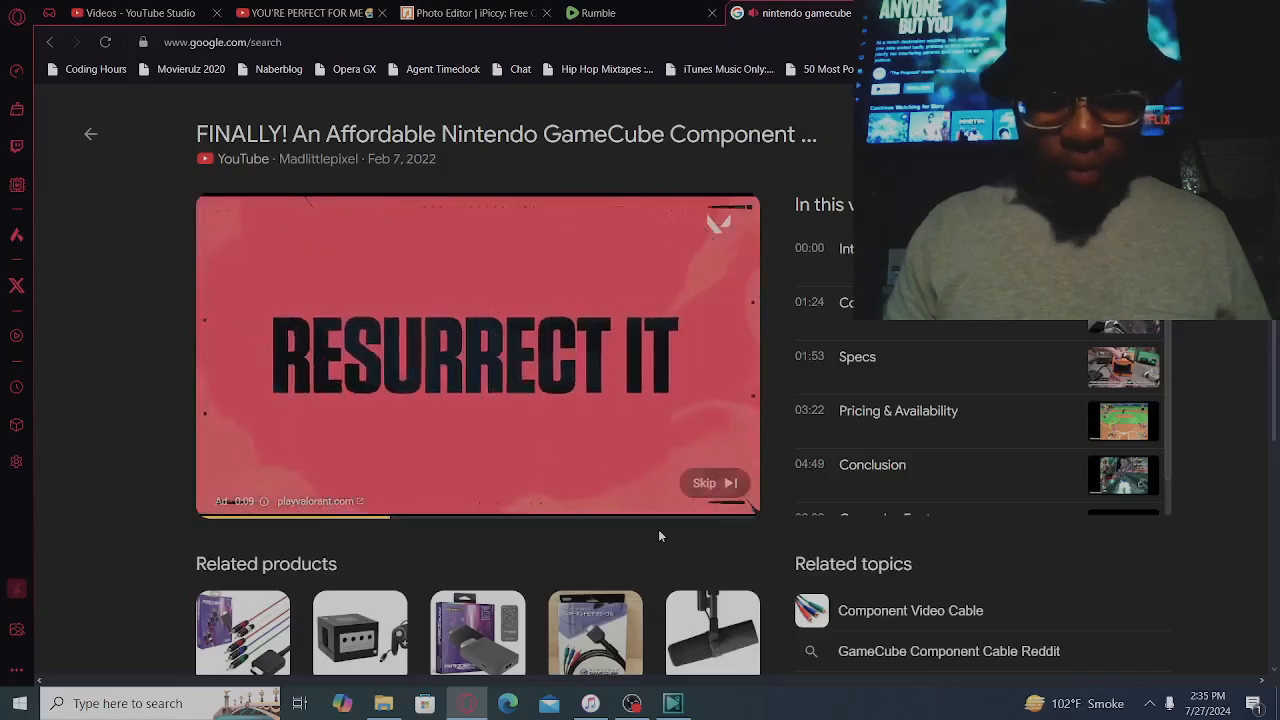
left_click(704, 482)
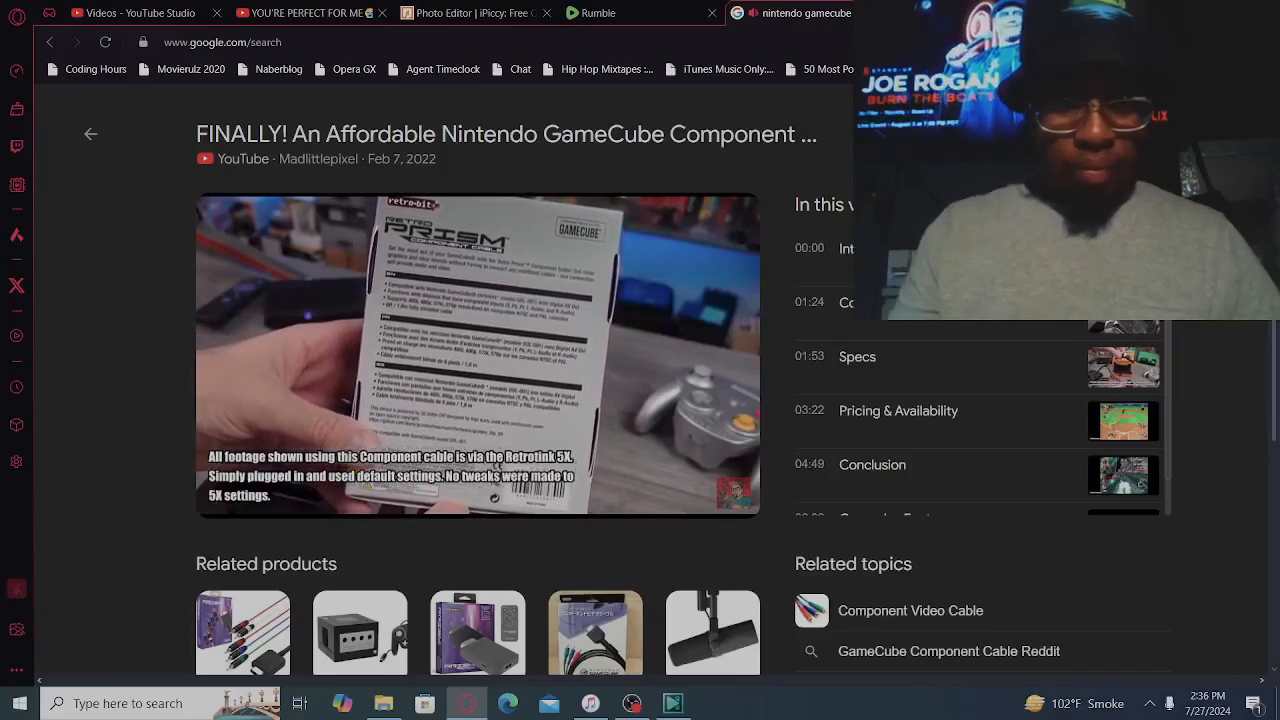
left_click(478, 356)
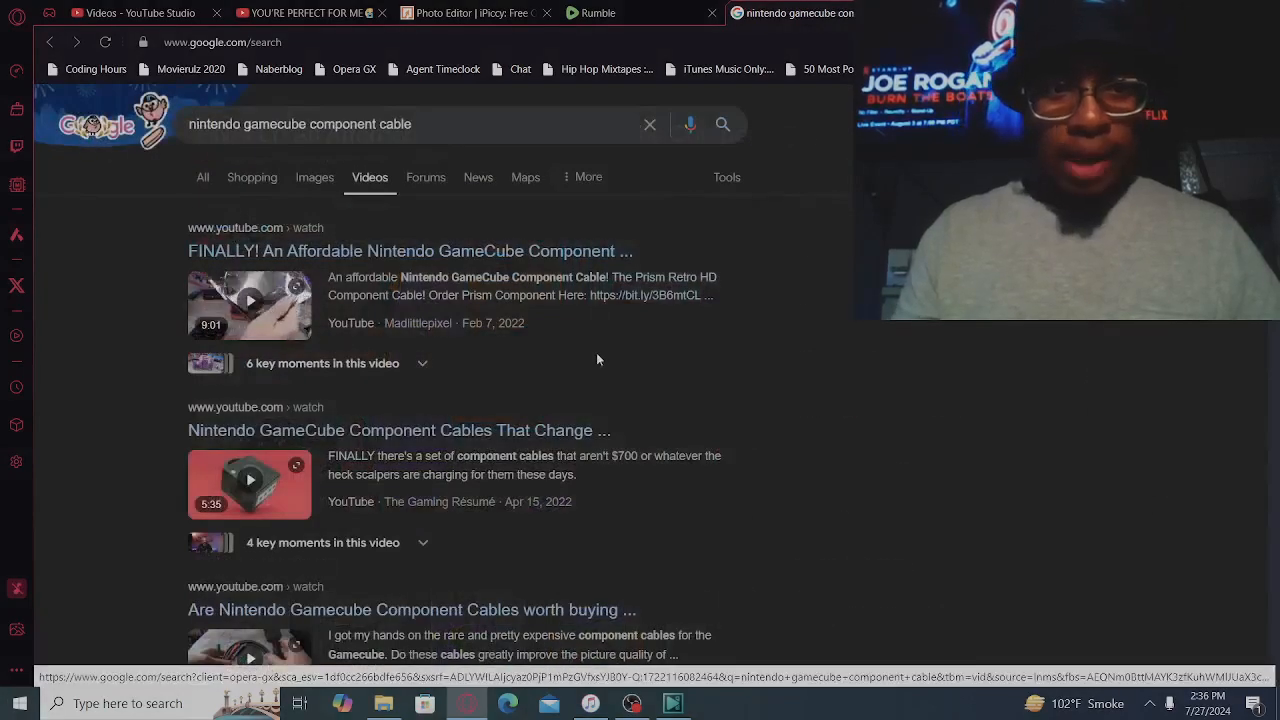
Glance at Forums results, then settle on News articles about GameCube component cables
left_click(426, 176)
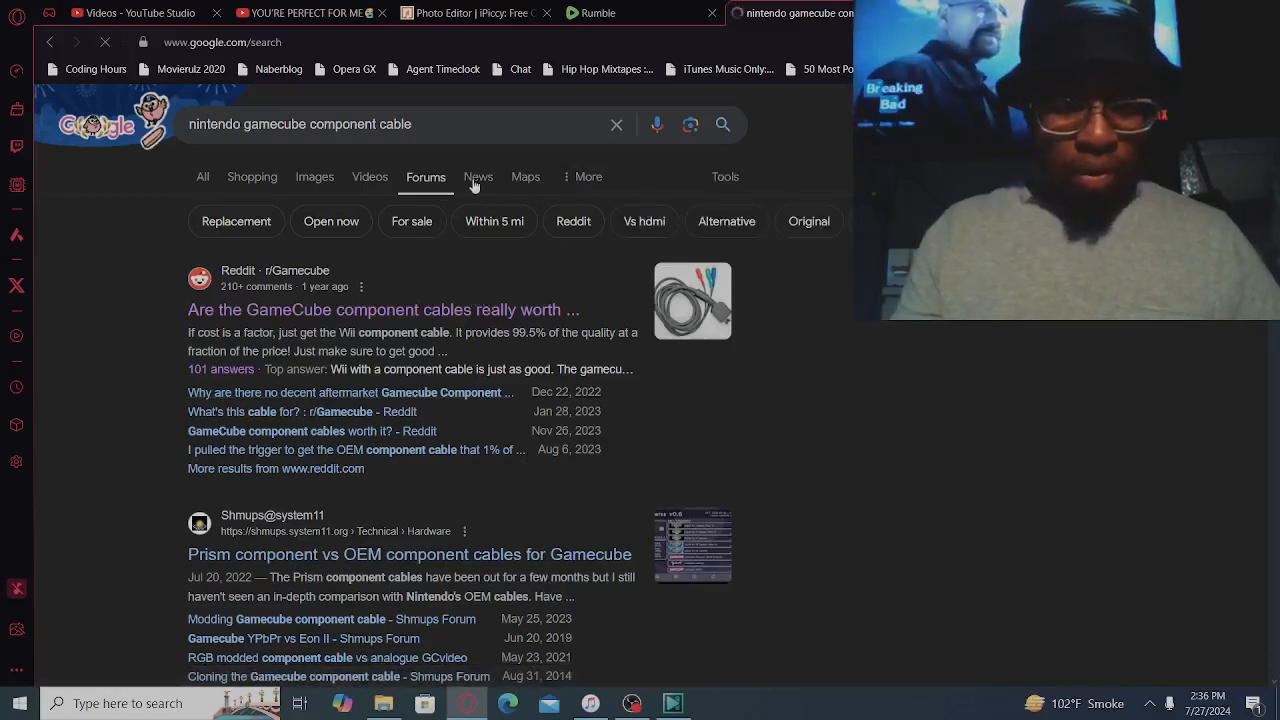
left_click(478, 176)
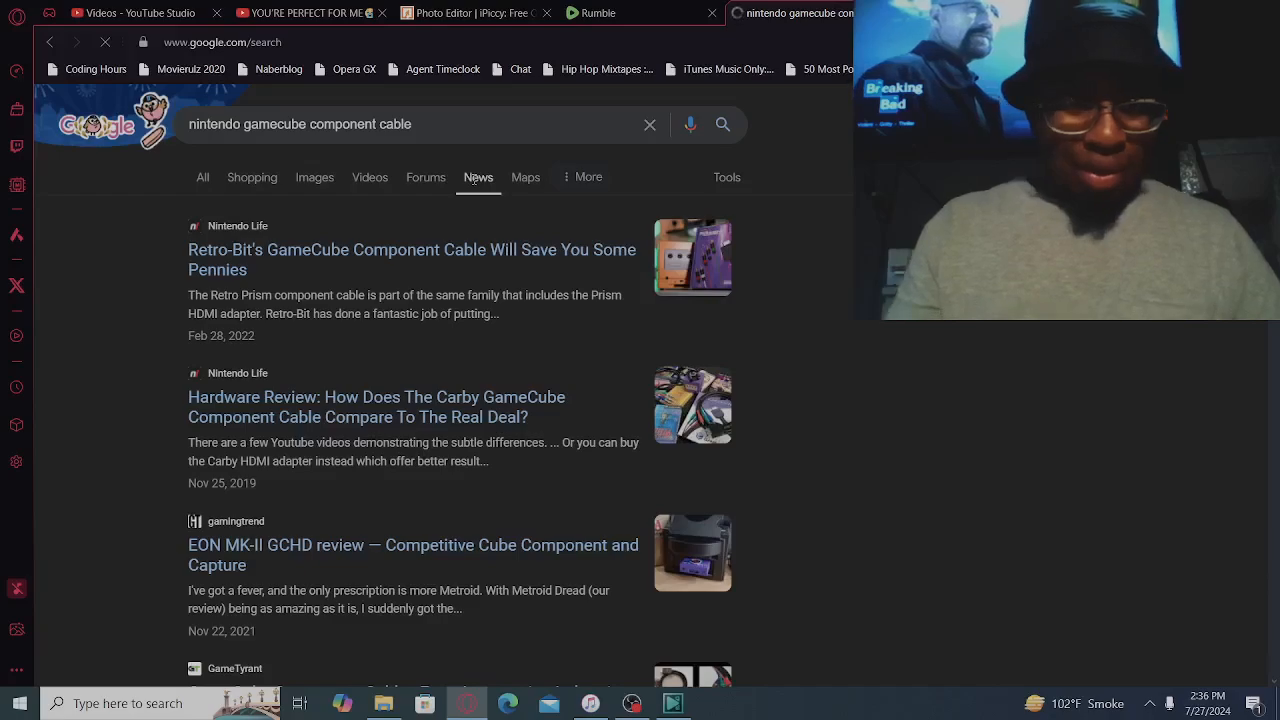